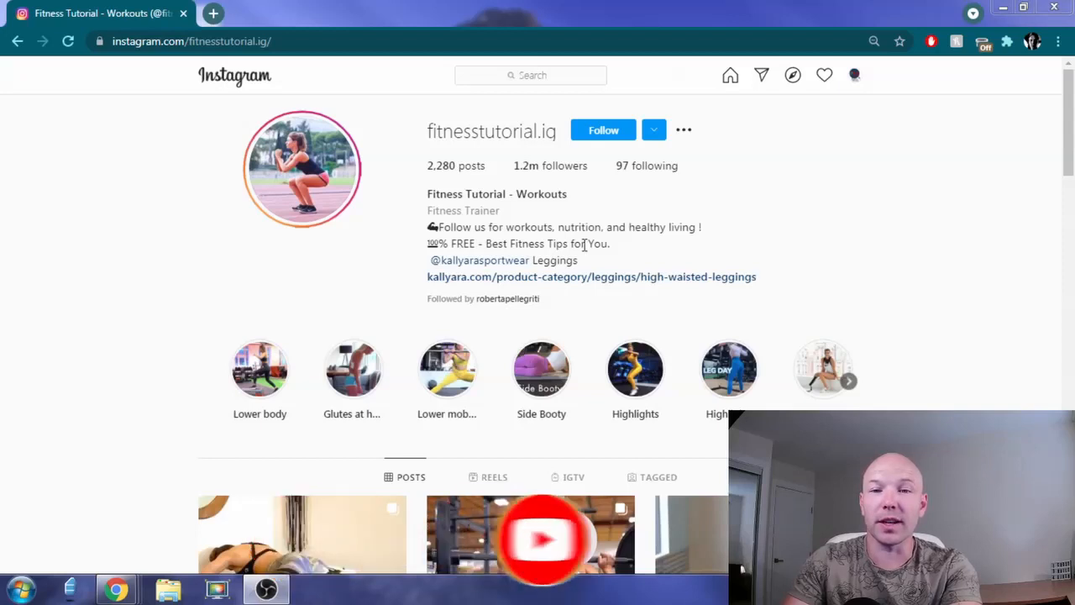
mouse_move(524, 172)
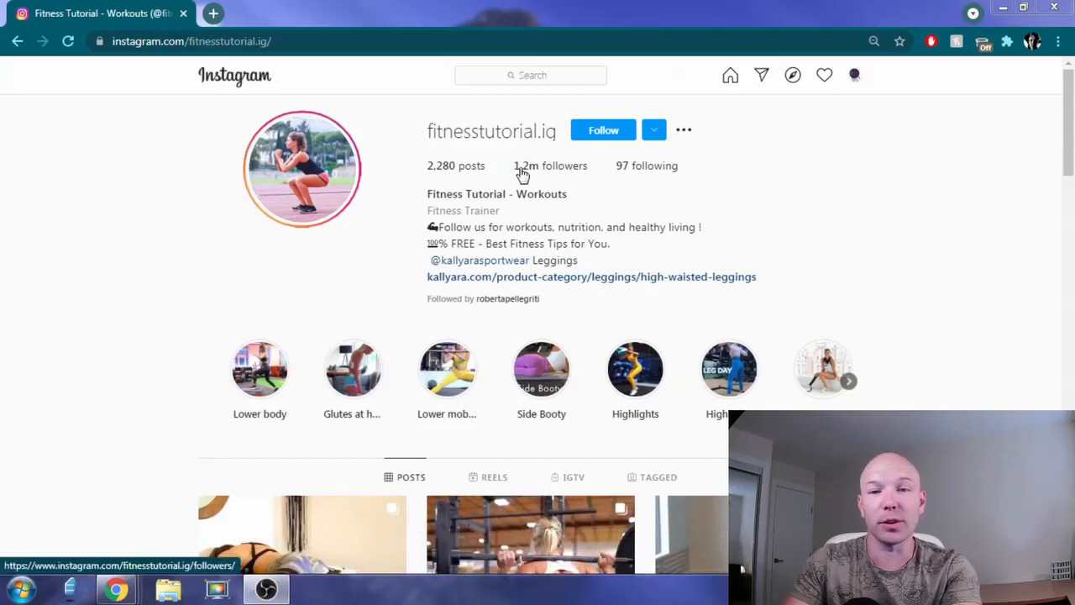
mouse_move(601, 186)
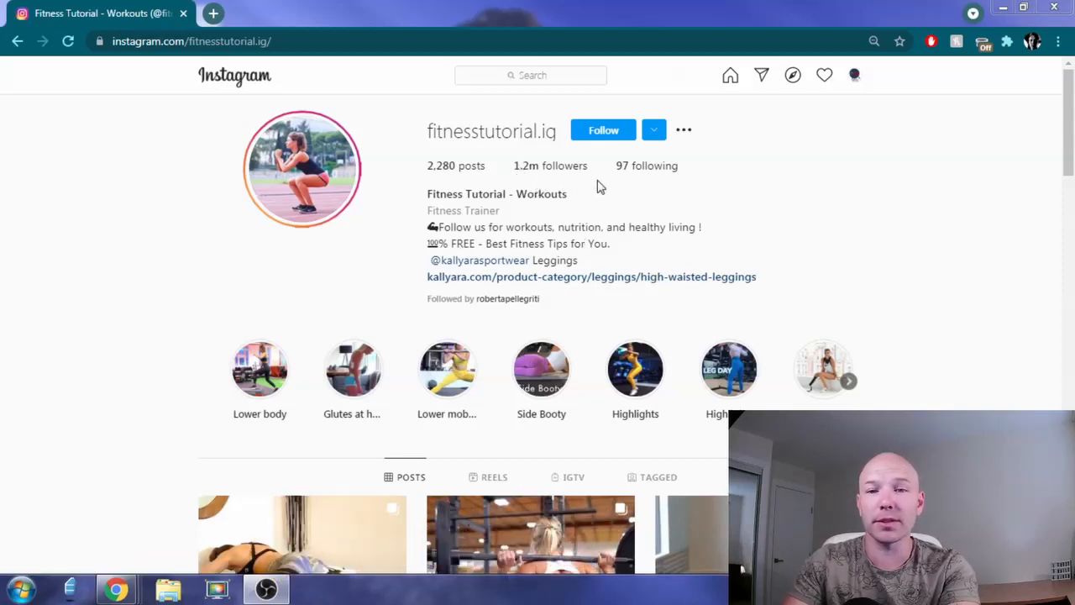
mouse_move(462, 285)
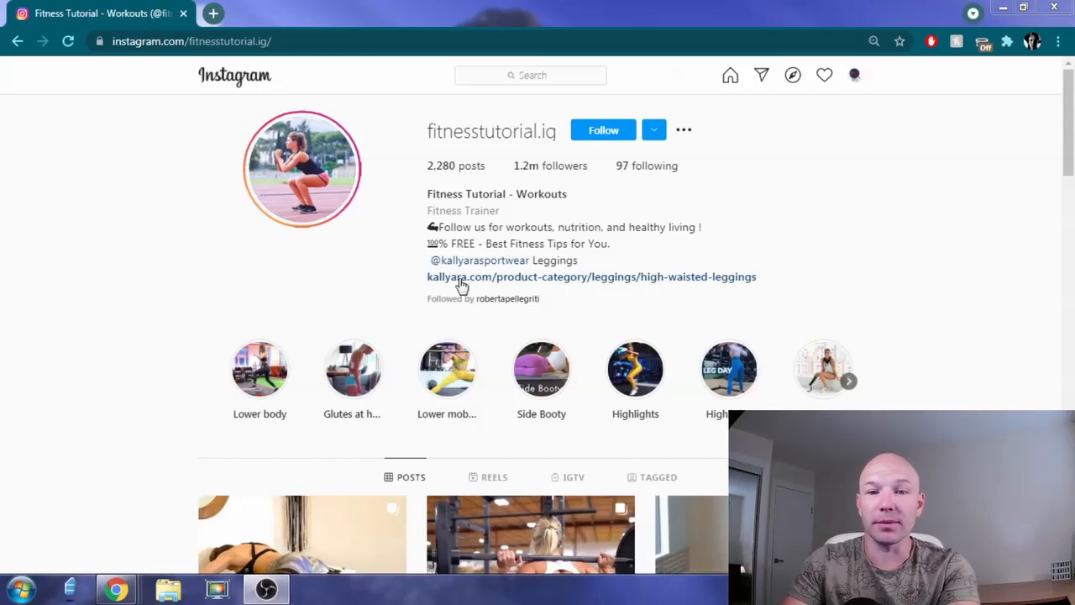
mouse_move(496, 287)
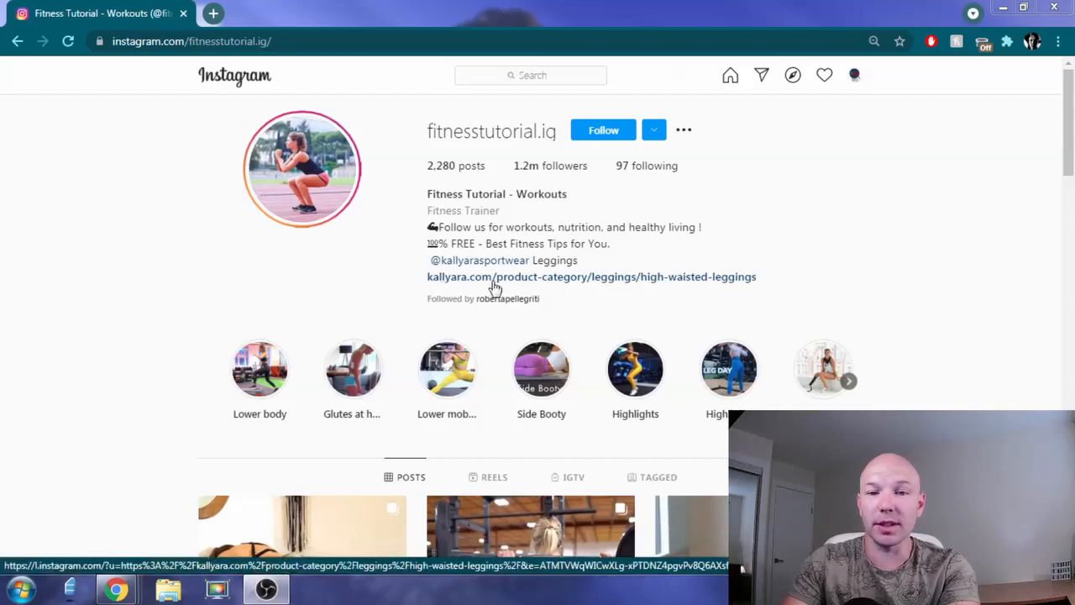
mouse_move(554, 289)
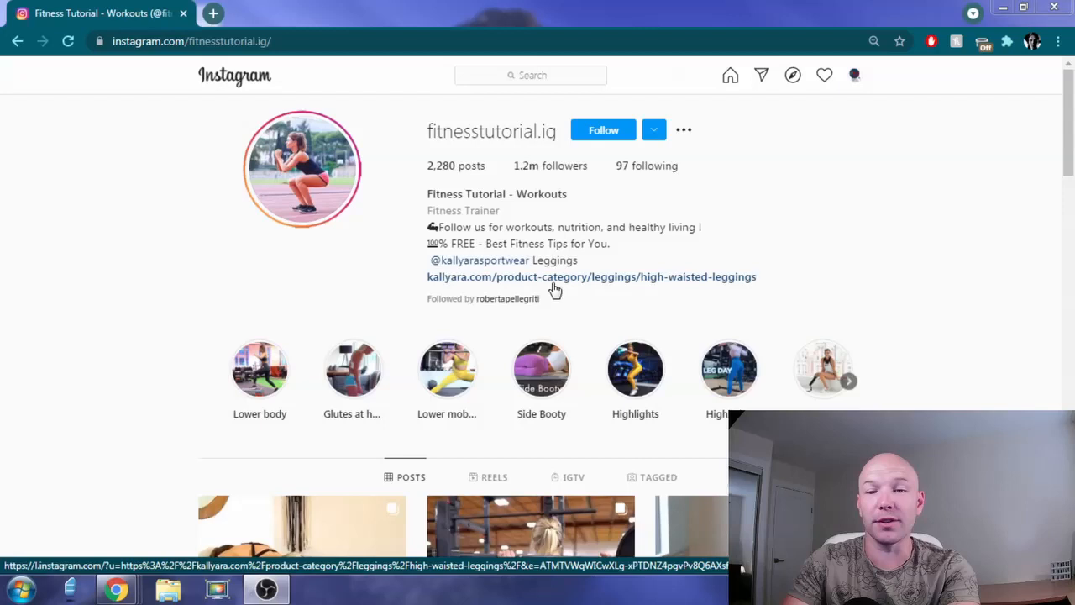
mouse_move(709, 289)
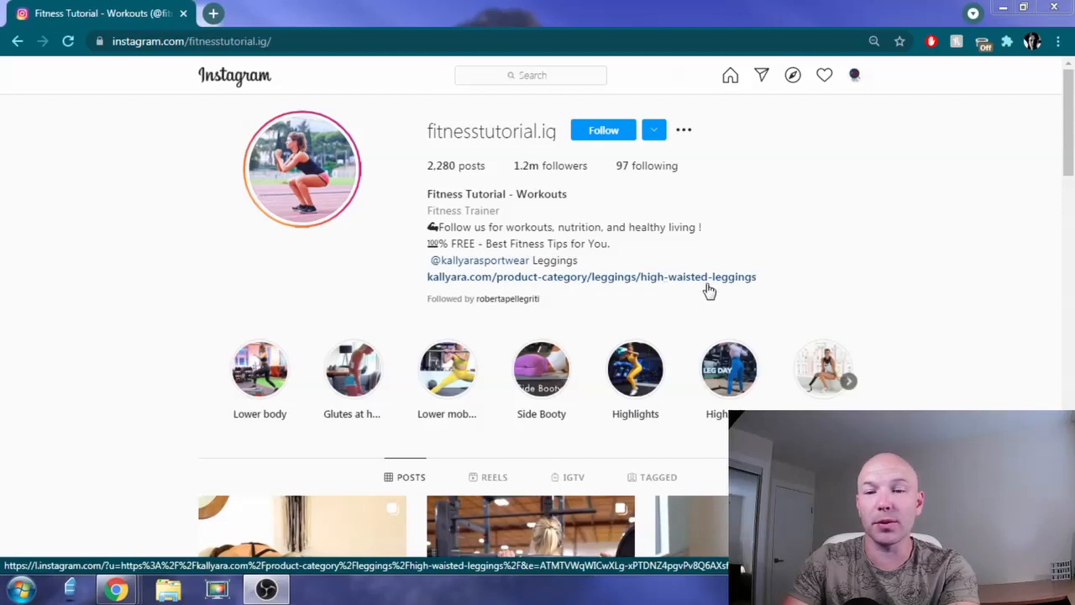
mouse_move(631, 288)
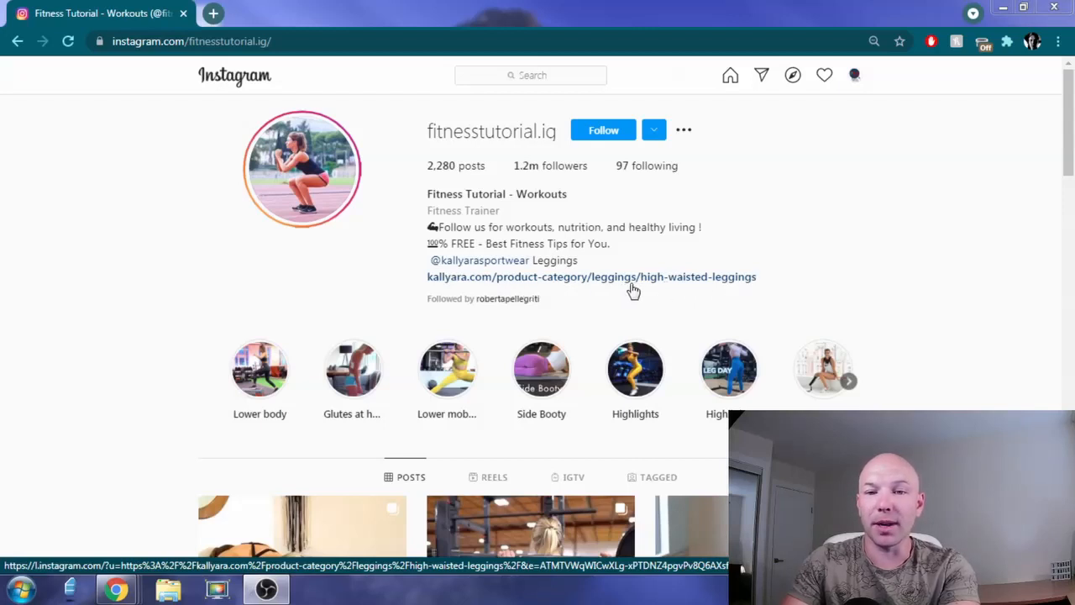
mouse_move(350, 235)
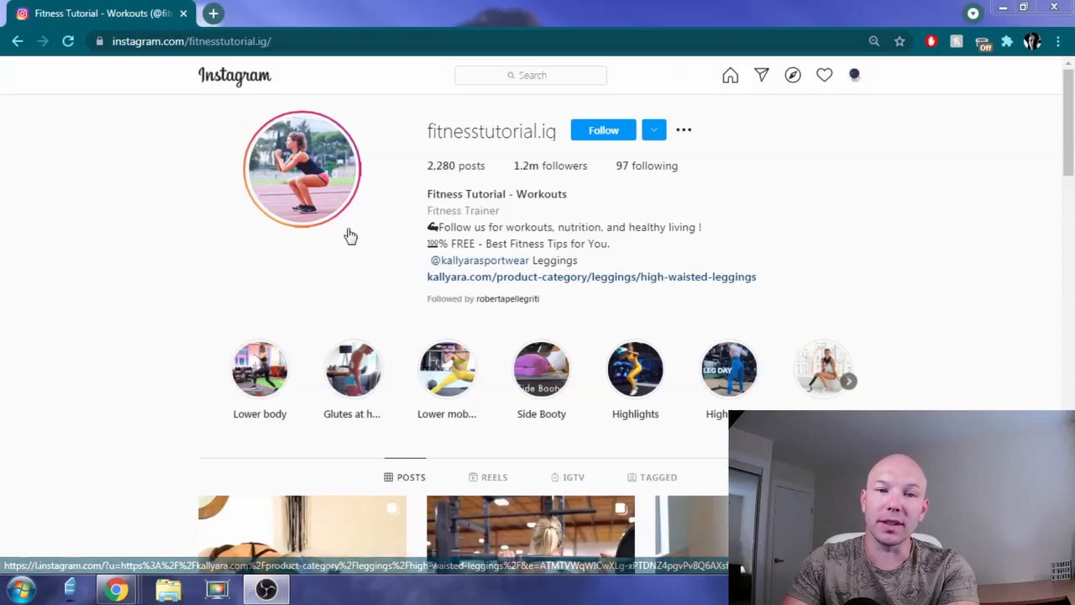
mouse_move(423, 225)
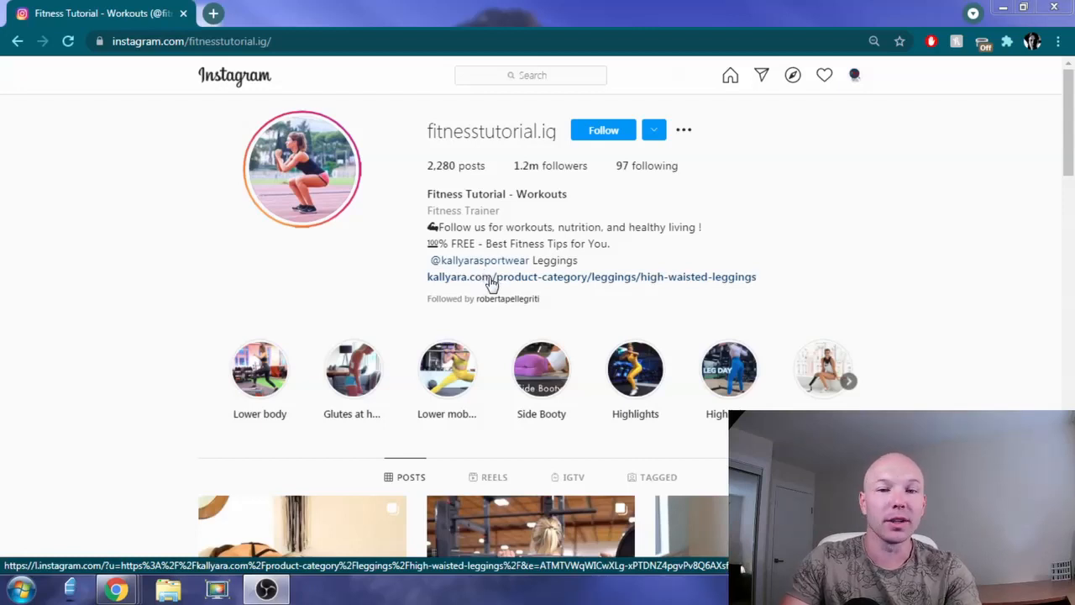
mouse_move(635, 289)
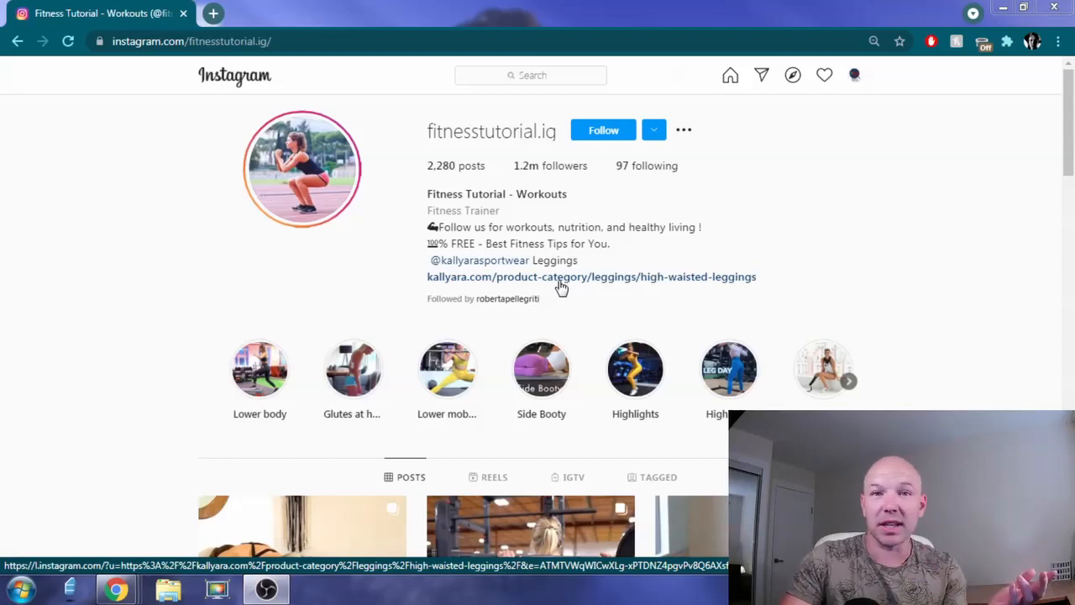
mouse_move(561, 283)
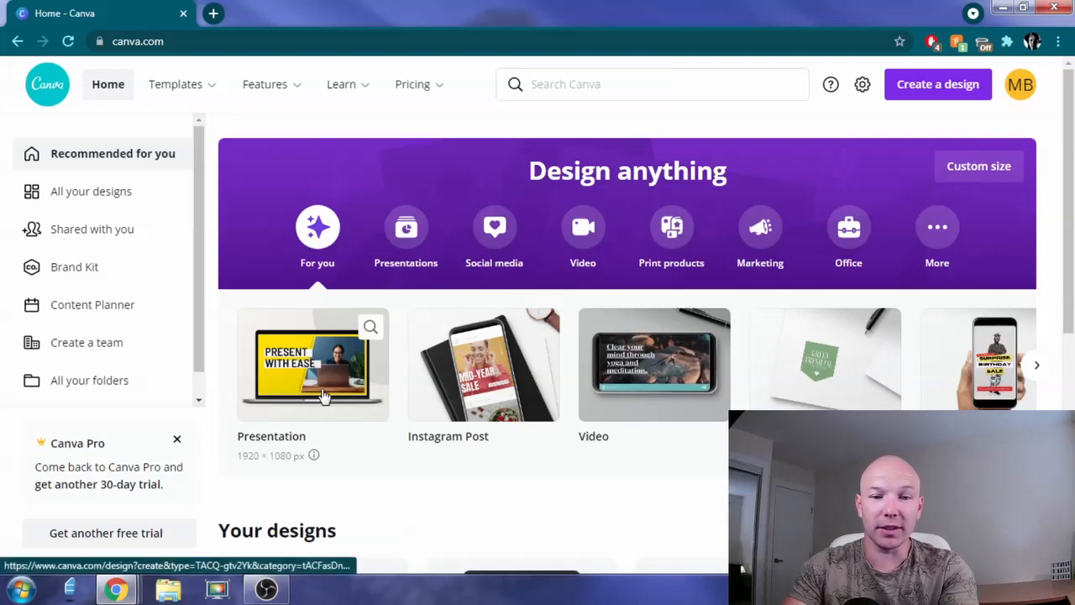
mouse_move(649, 408)
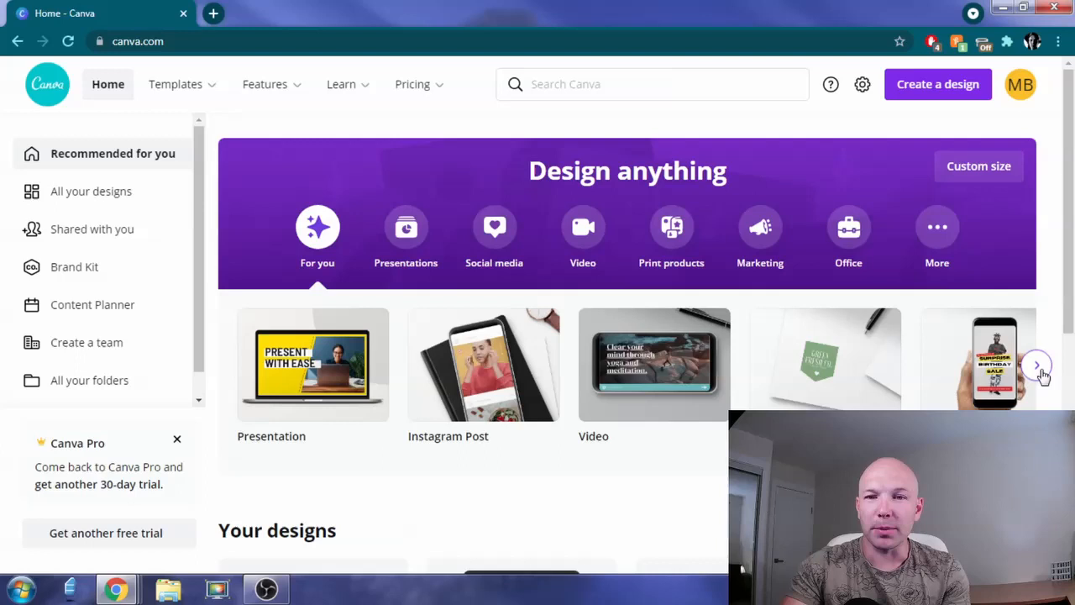
Step: Show Canva's suggested design types (Presentation, Instagram Post, Logo) from the search bar
click(651, 84)
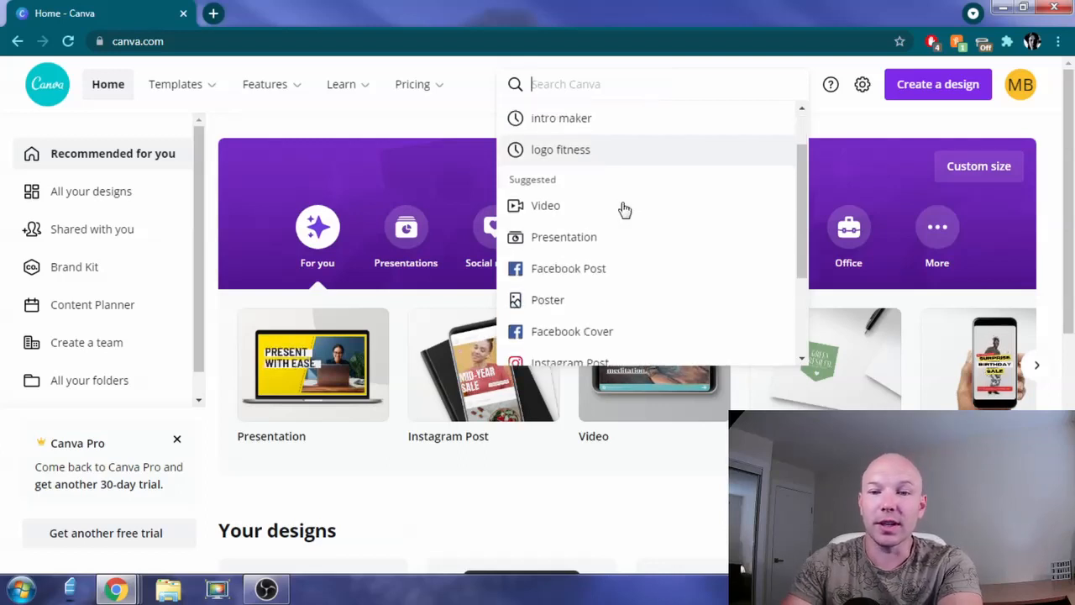
scroll(down, 3)
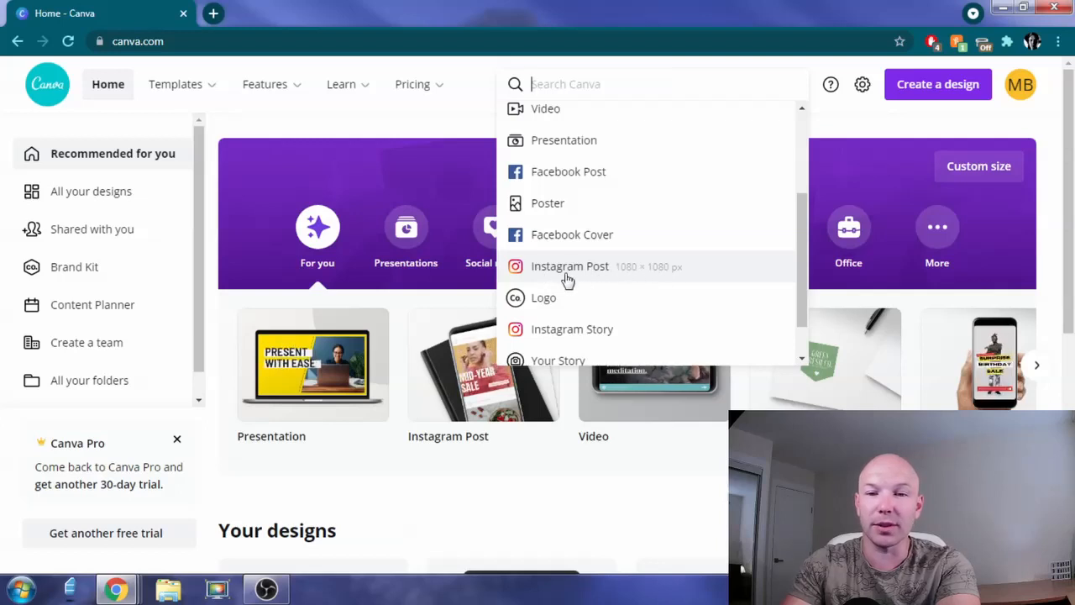
mouse_move(613, 239)
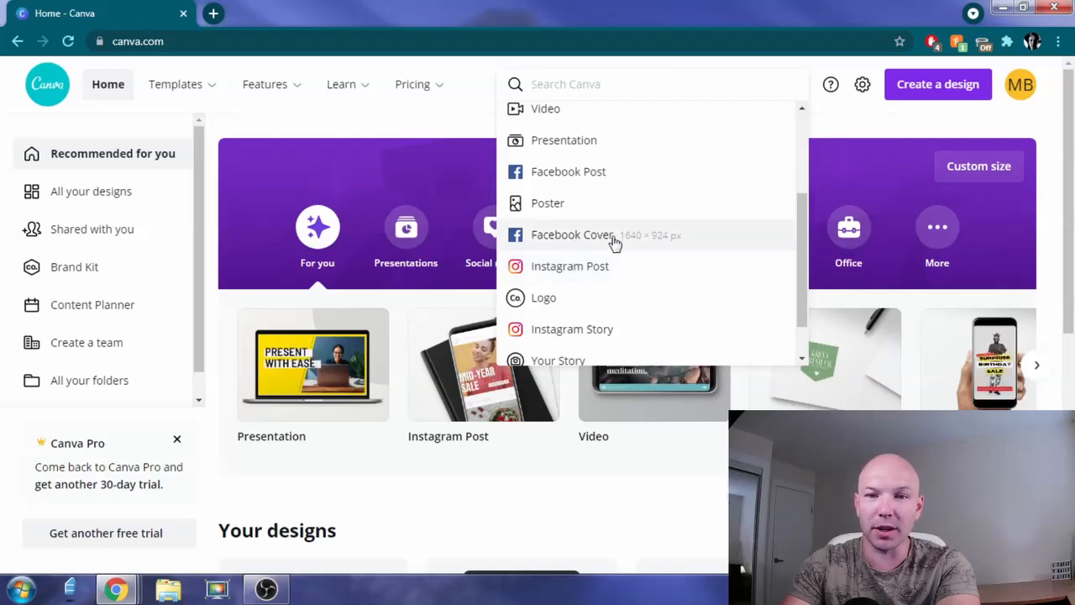
mouse_move(639, 270)
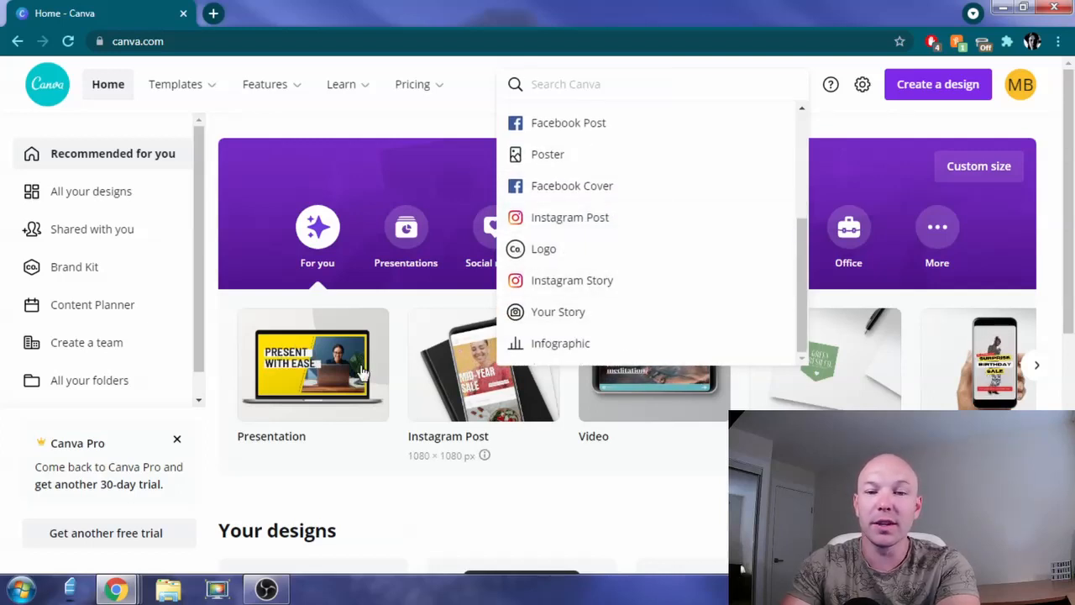
mouse_move(631, 227)
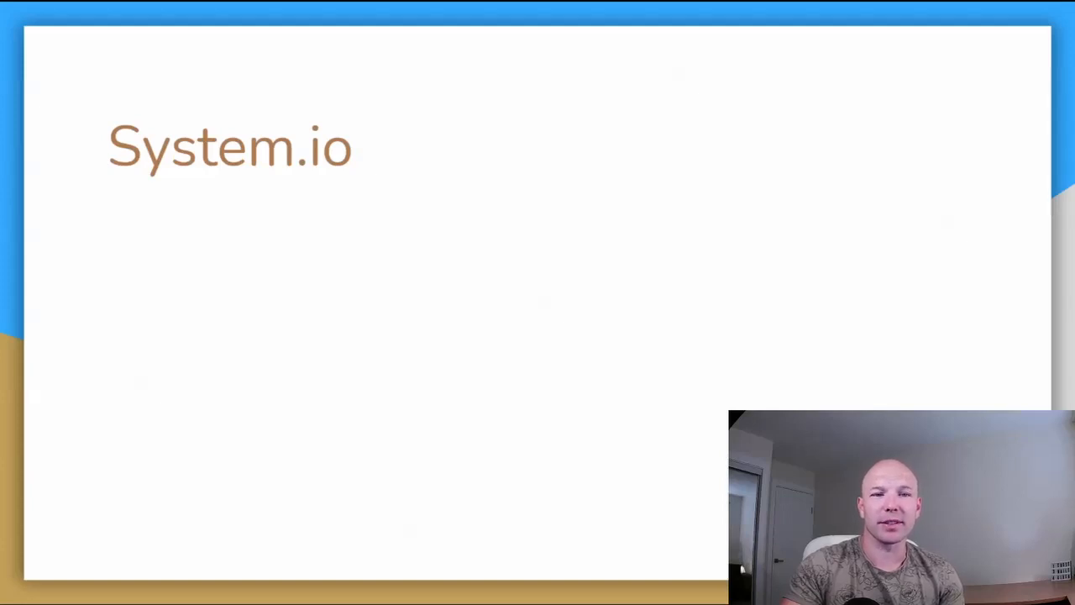
Step: Advance the presentation to the System.io slide
key(right)
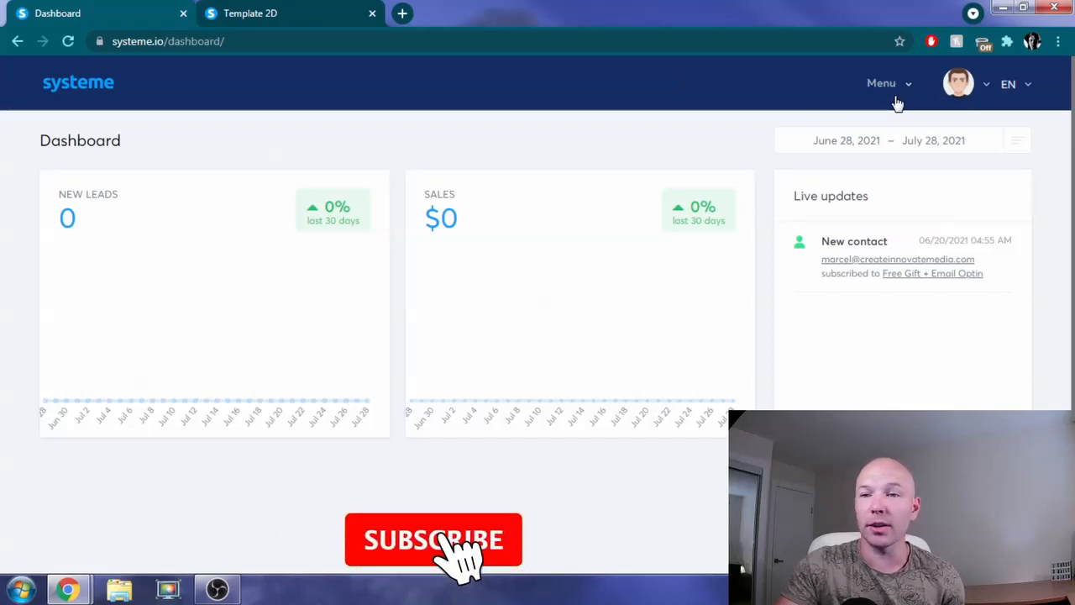
Step: Go to the Funnels list from the Systeme.io main menu
click(880, 82)
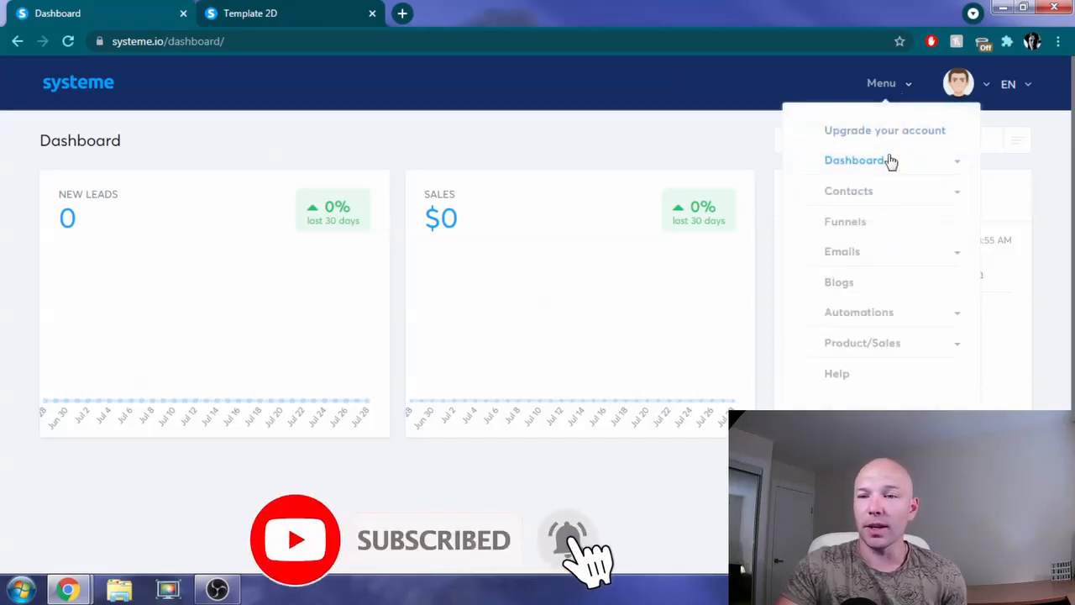
mouse_move(861, 343)
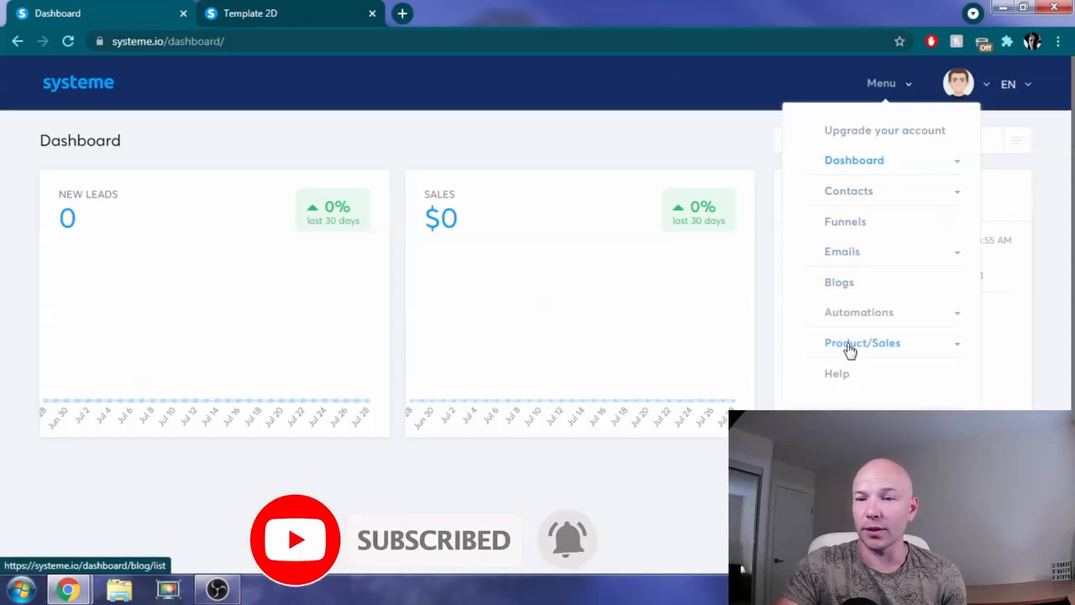
mouse_move(842, 252)
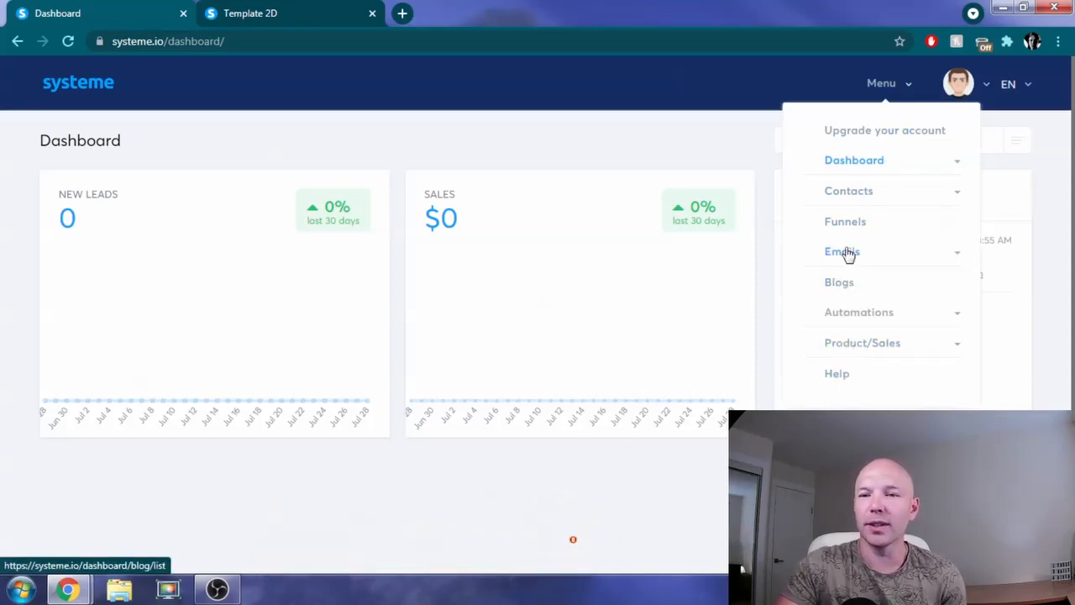
click(844, 221)
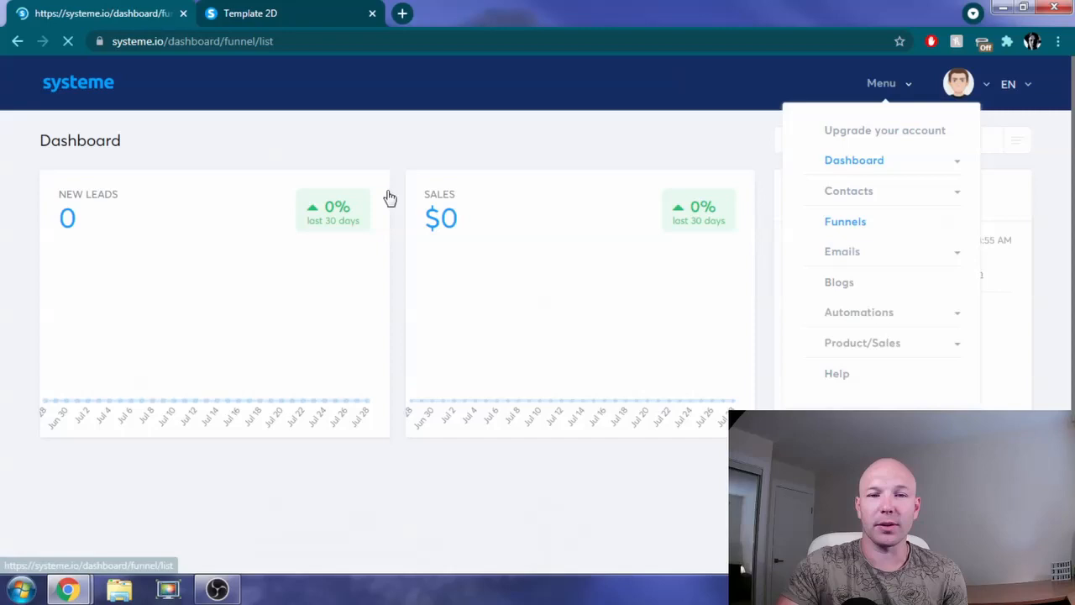
click(845, 222)
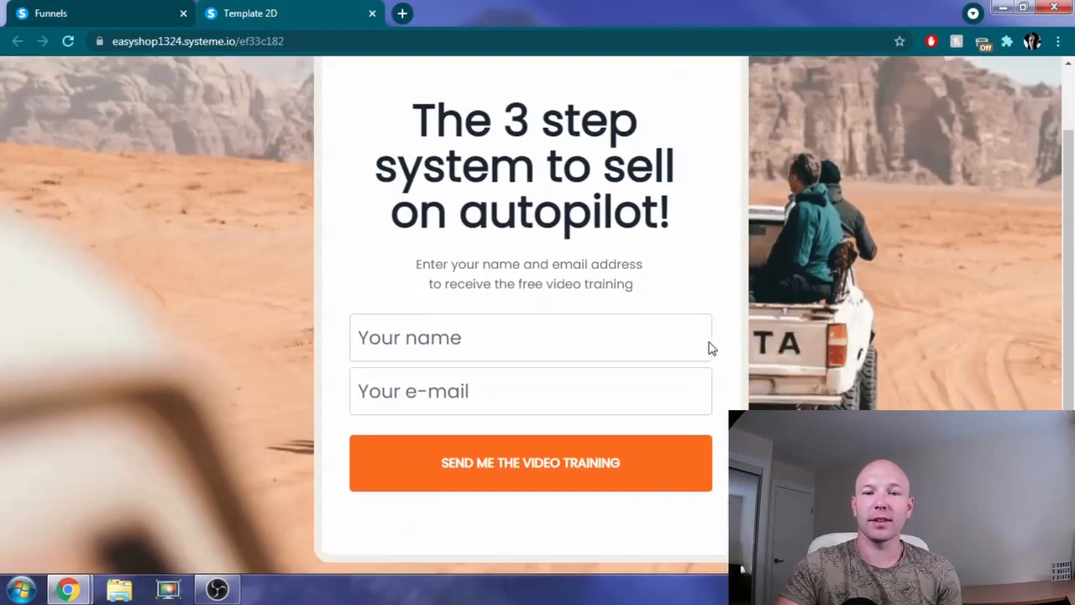
mouse_move(460, 312)
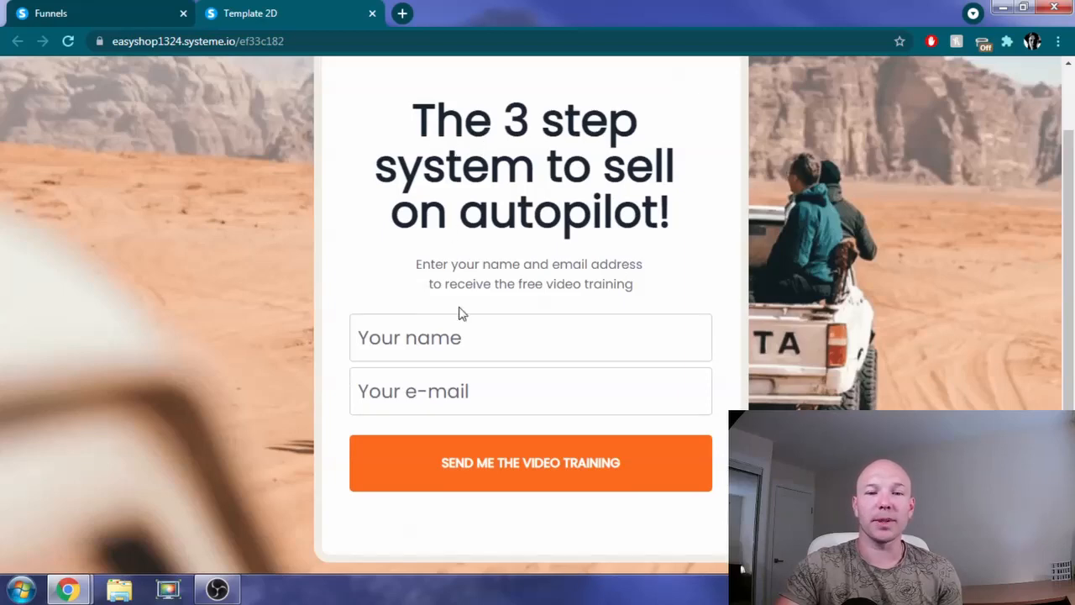
mouse_move(529, 316)
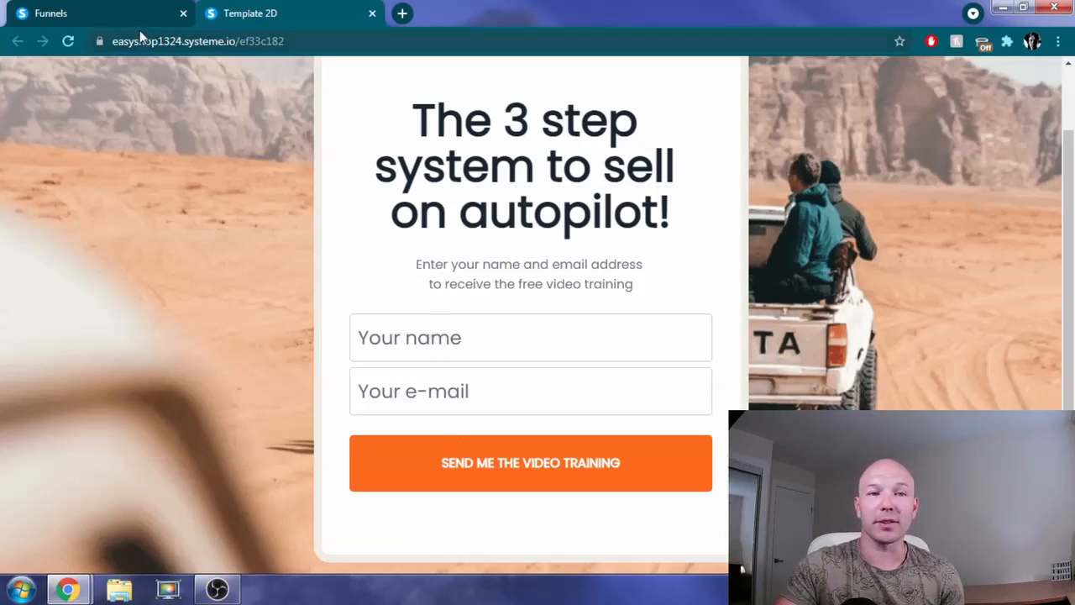
mouse_move(202, 70)
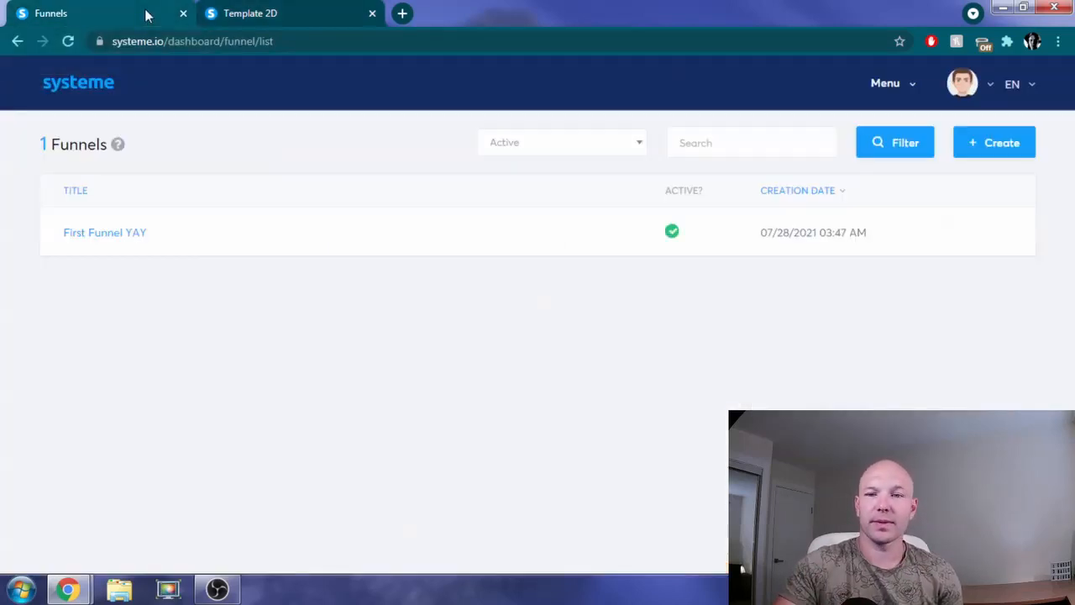
mouse_move(390, 193)
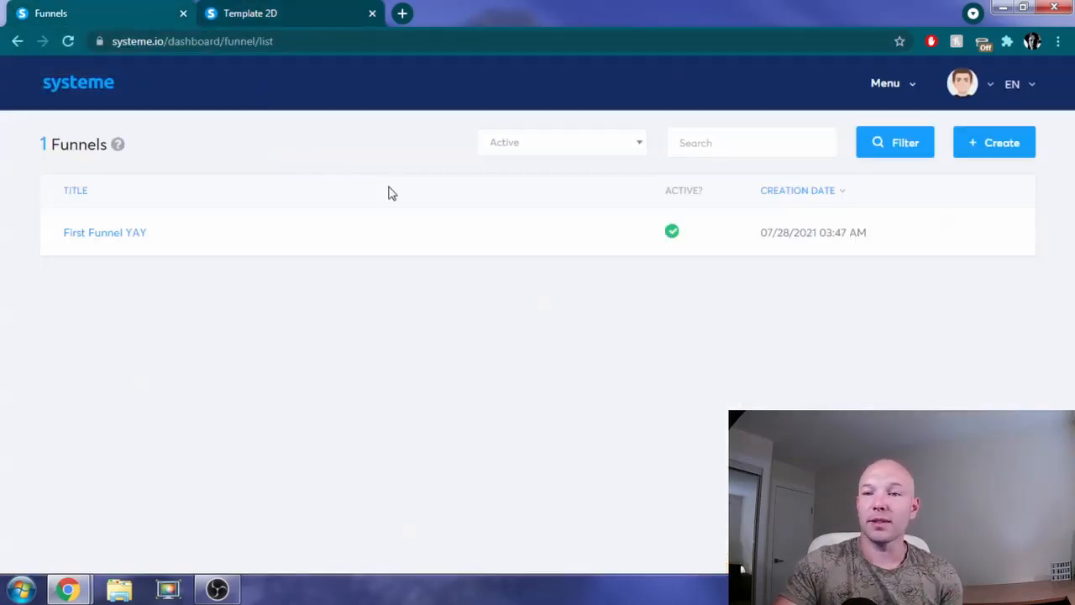
Step: Go to the email Campaigns page via the Systeme.io menu's Emails section
click(884, 84)
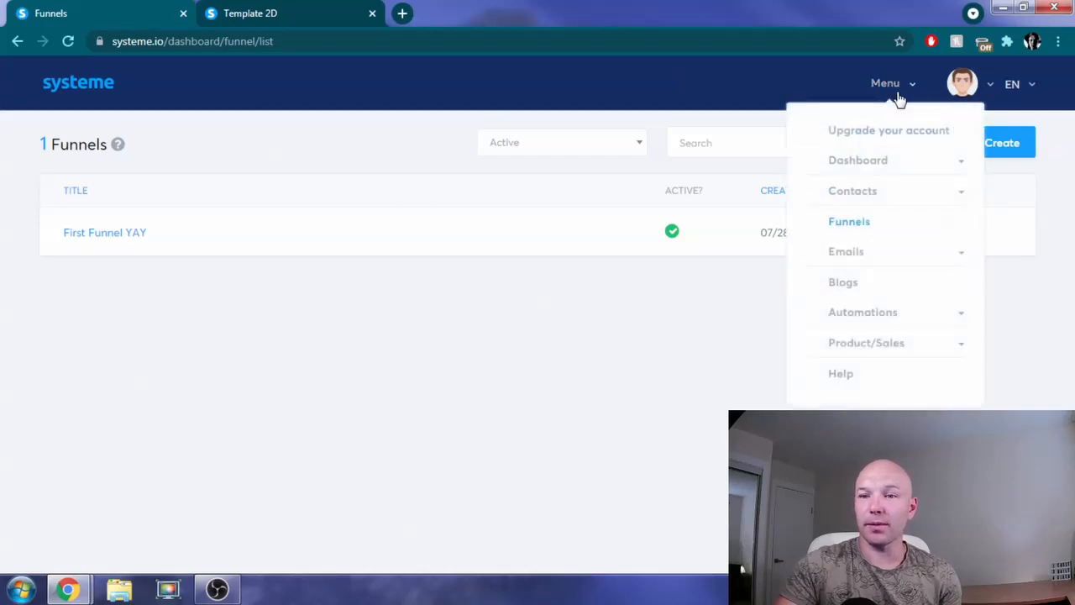
mouse_move(871, 235)
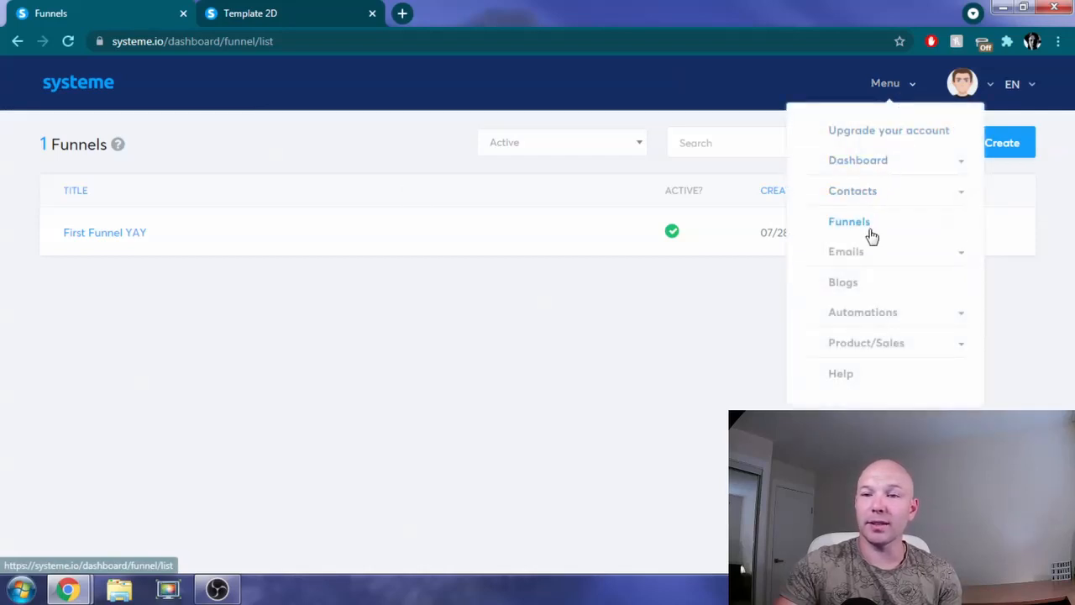
click(846, 252)
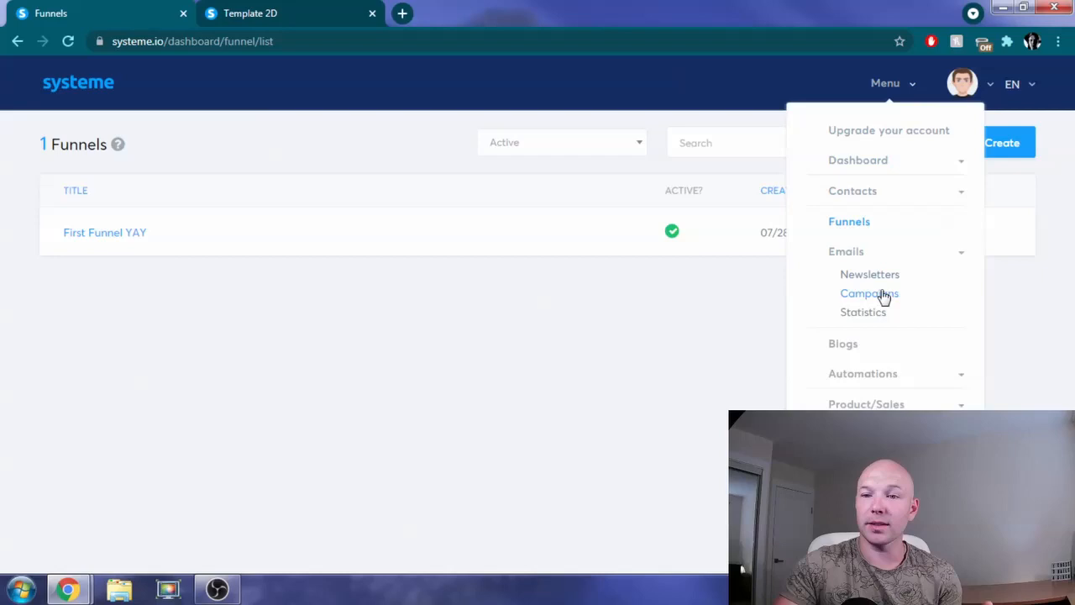
click(870, 292)
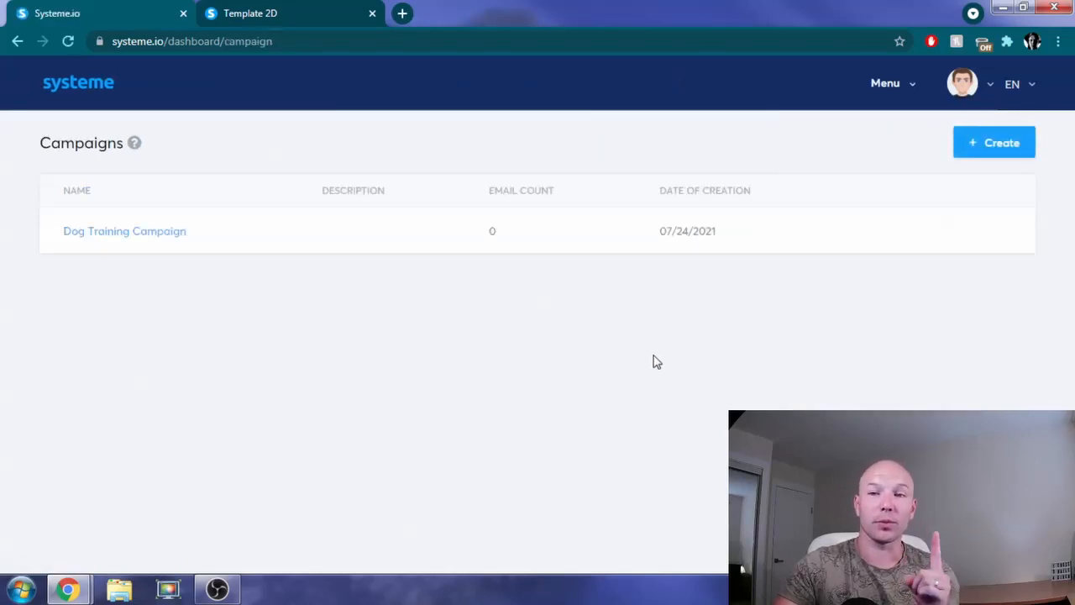
mouse_move(500, 311)
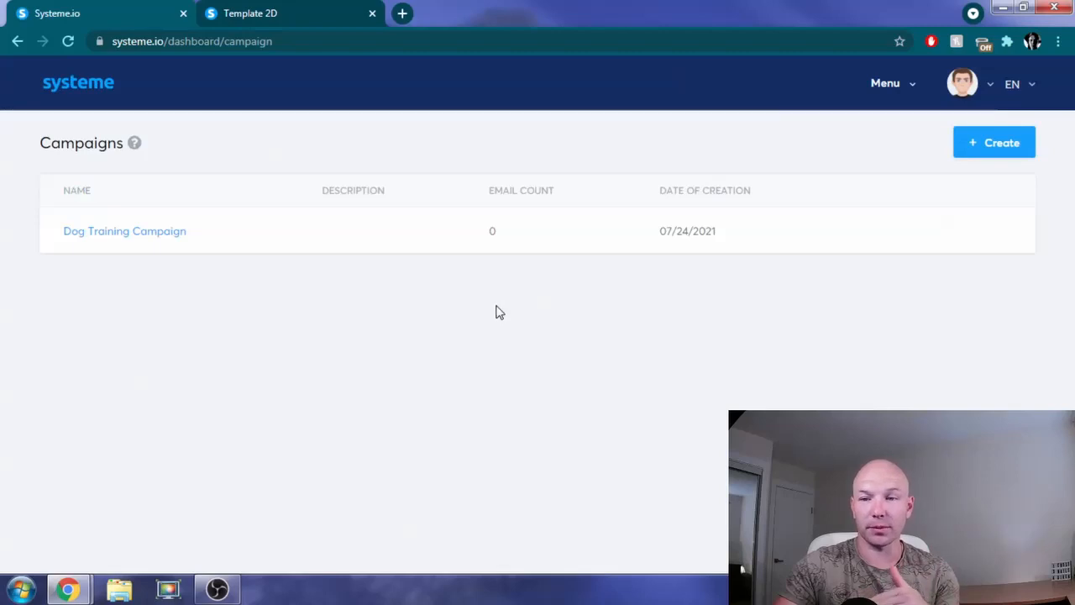
mouse_move(514, 225)
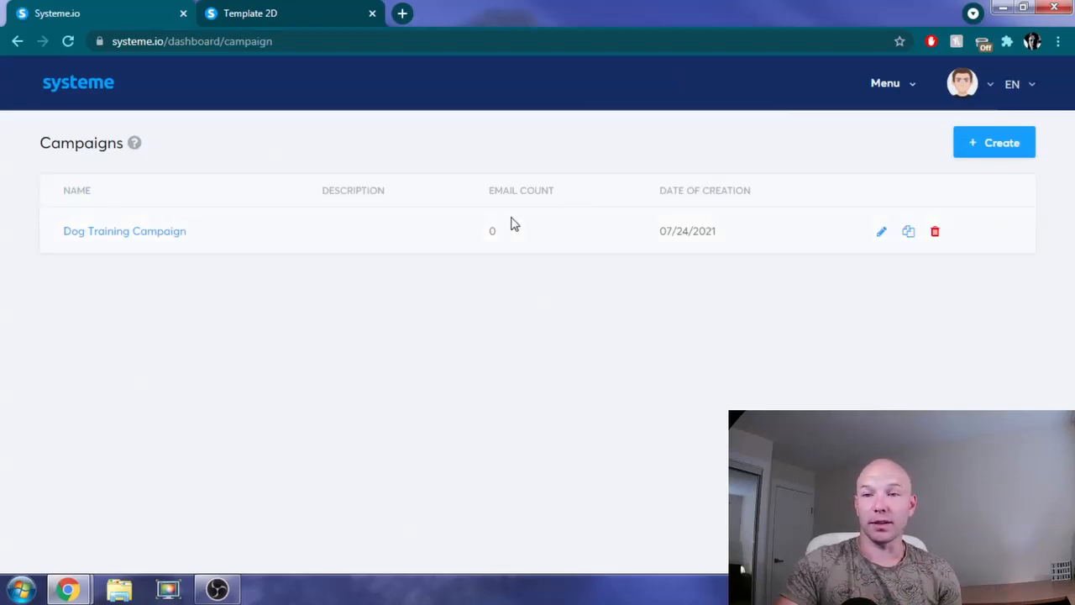
mouse_move(695, 277)
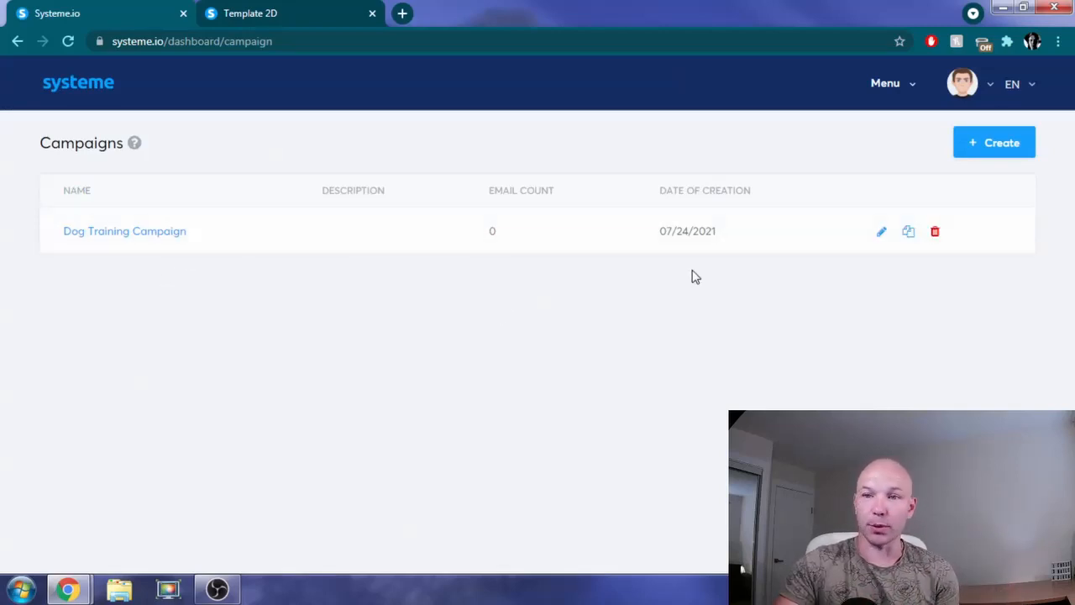
mouse_move(125, 231)
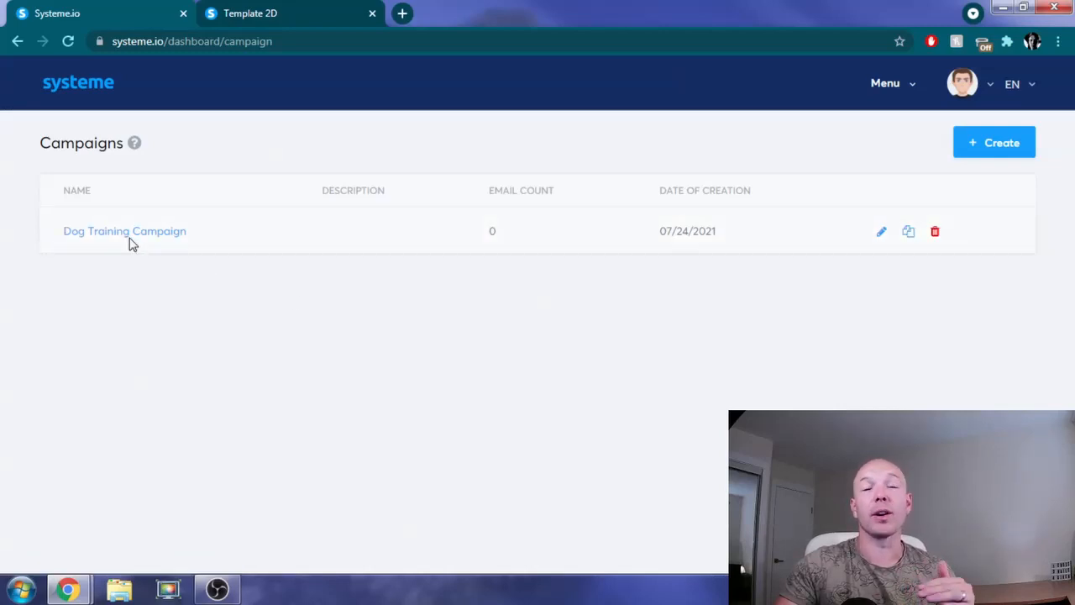
mouse_move(205, 87)
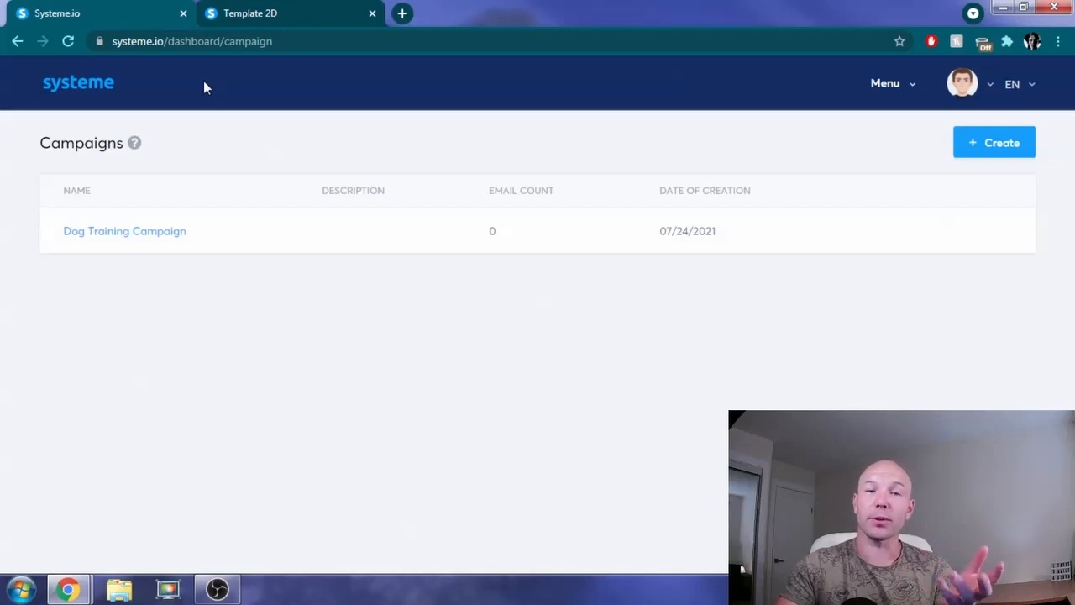
mouse_move(206, 248)
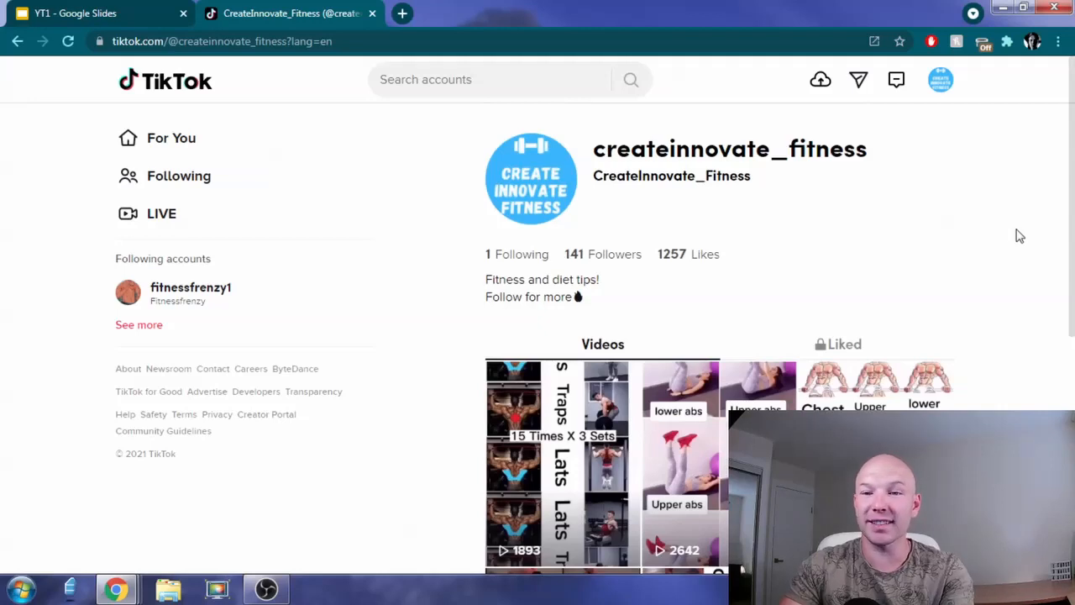
mouse_move(815, 262)
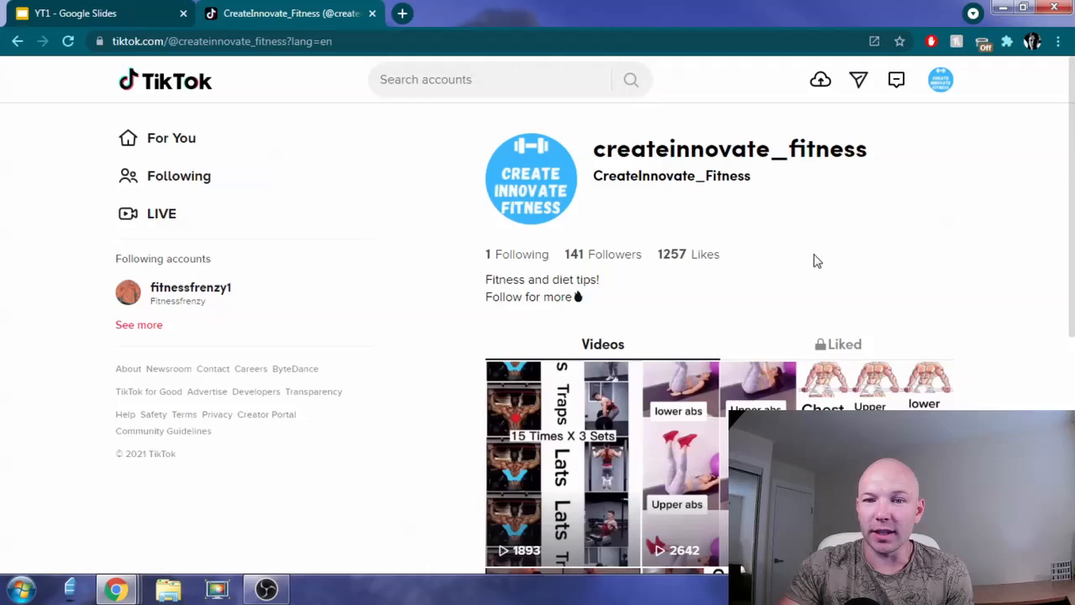
mouse_move(383, 336)
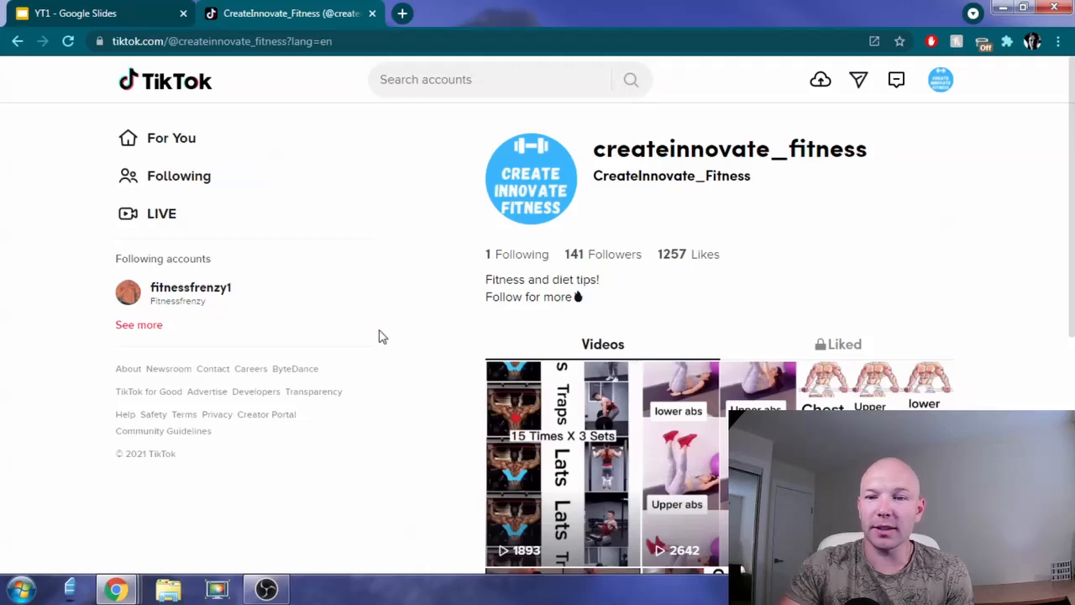
mouse_move(389, 336)
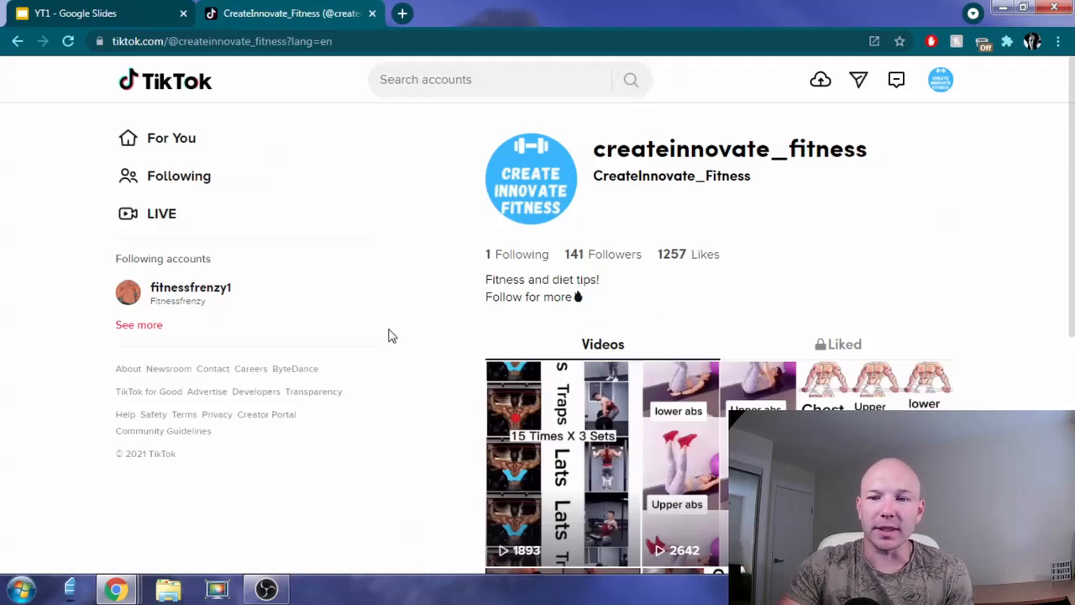
Step: Scroll the createinnovate_fitness TikTok profile to reveal more of its workout video grid
scroll(down, 3)
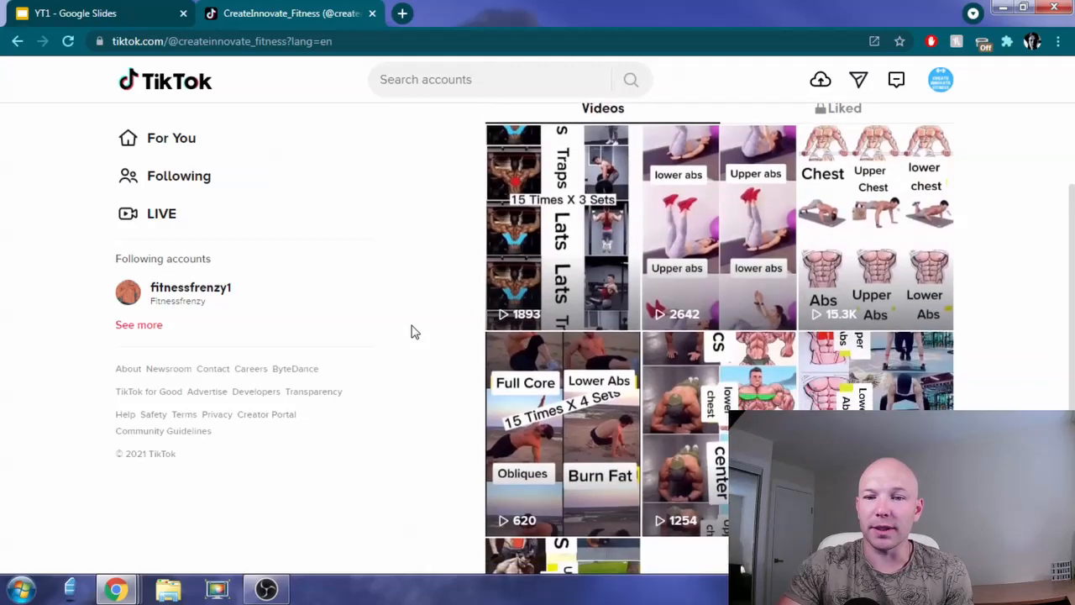
scroll(down, 3)
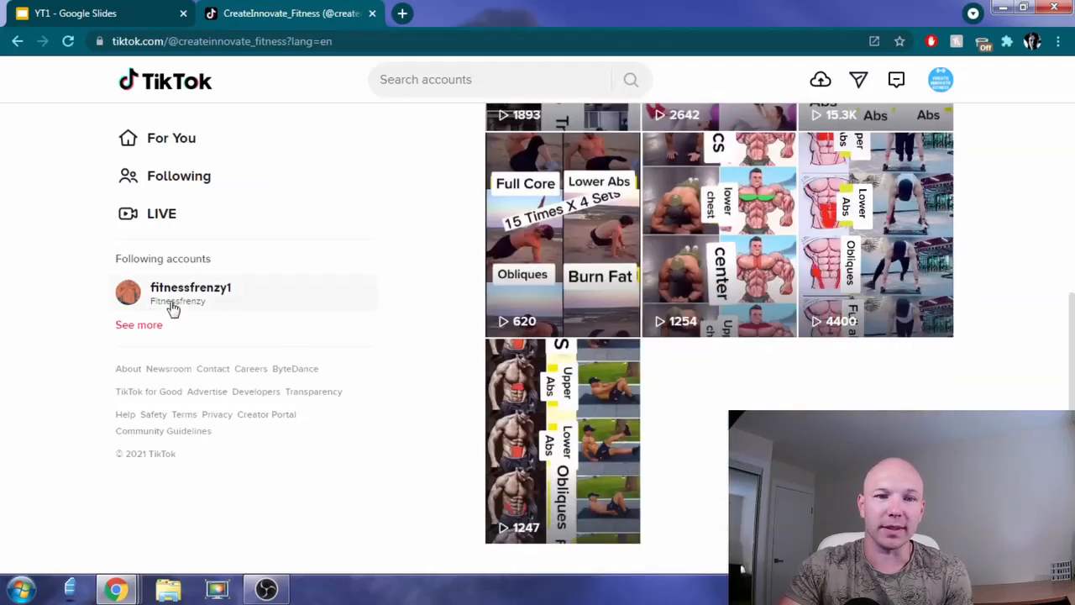
mouse_move(248, 299)
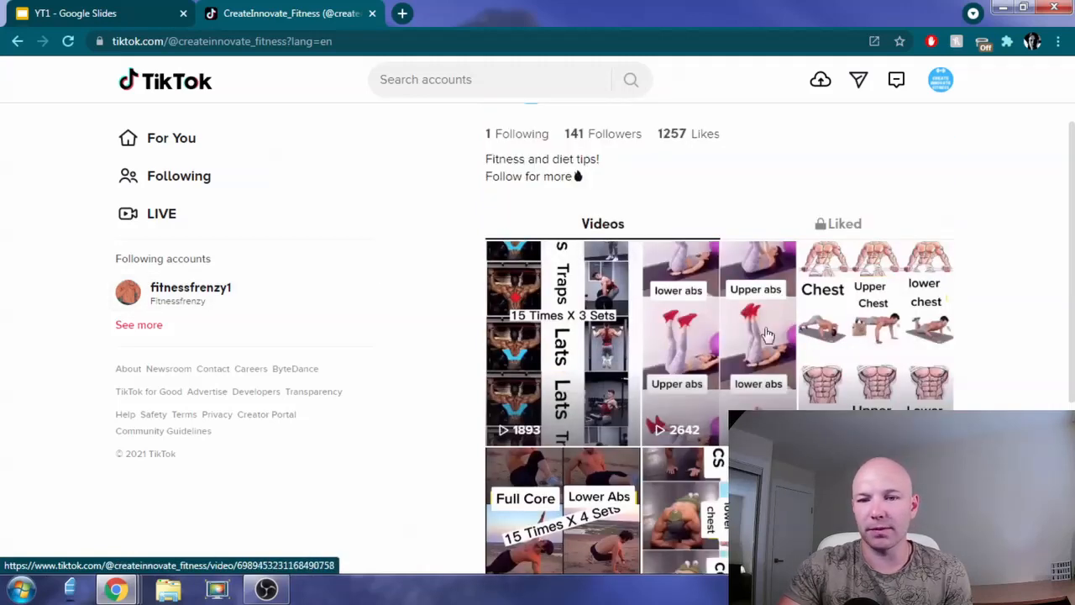
scroll(down, 3)
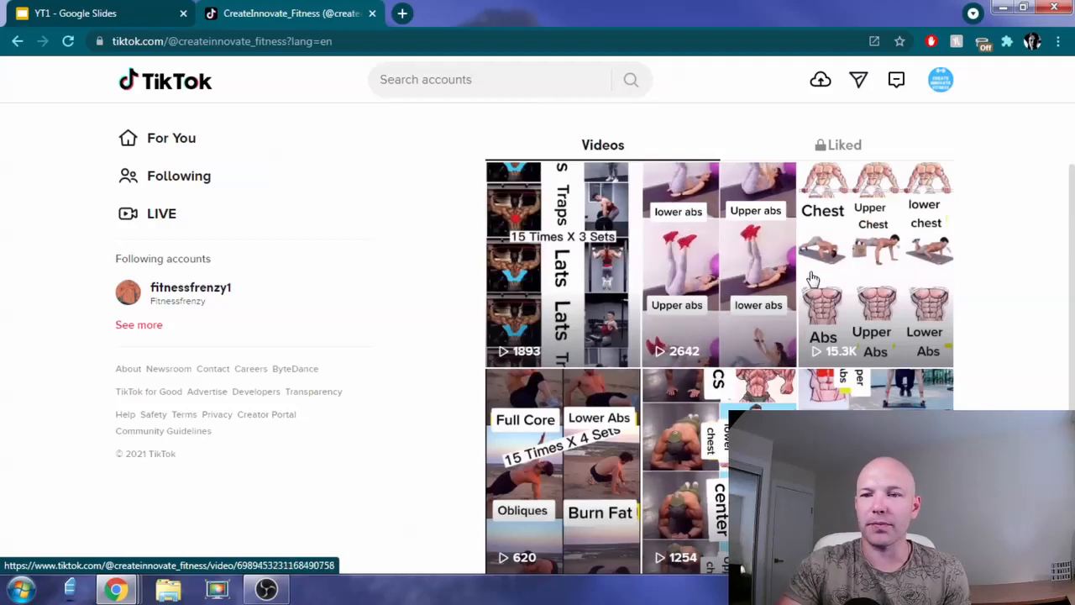
scroll(down, 3)
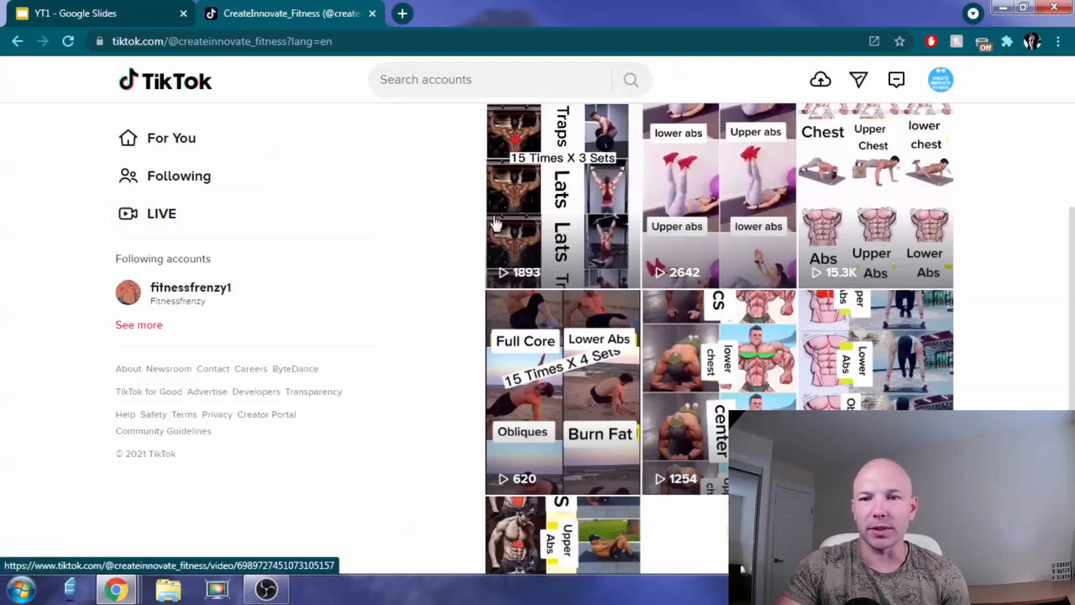
scroll(down, 3)
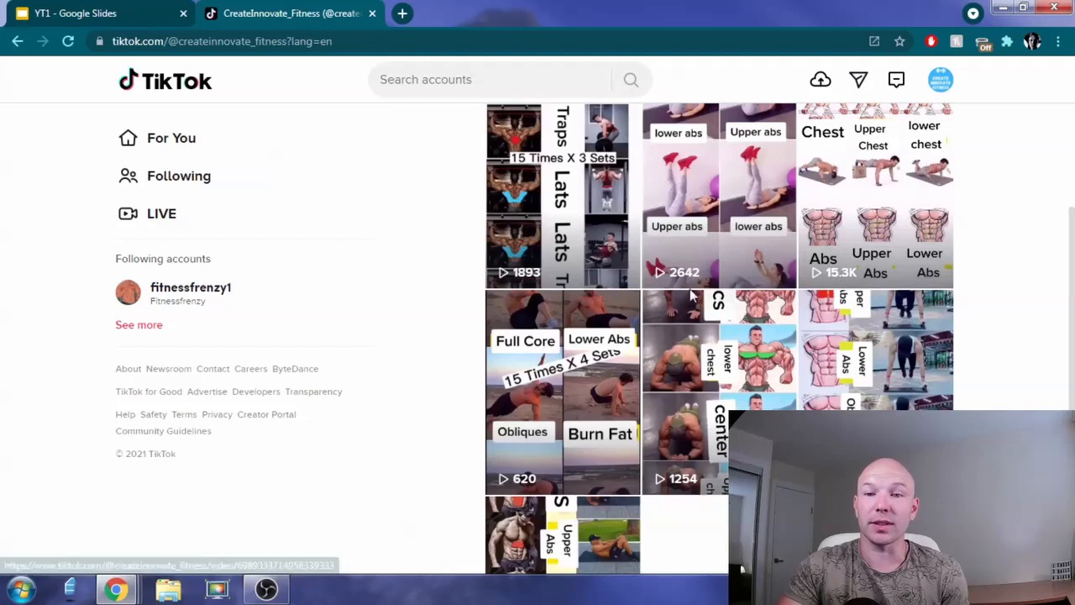
mouse_move(719, 309)
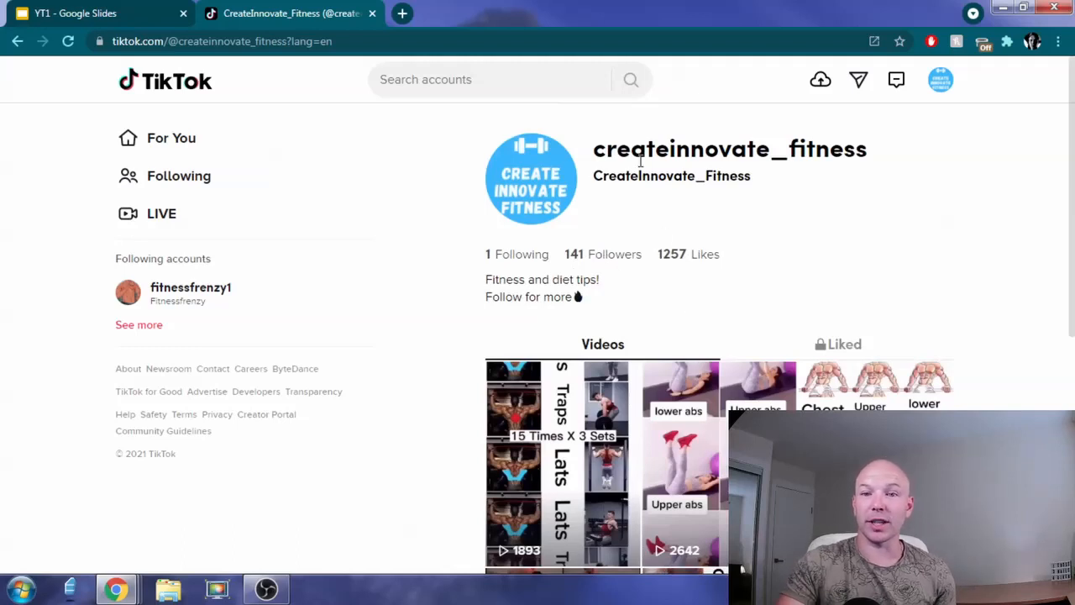
mouse_move(635, 245)
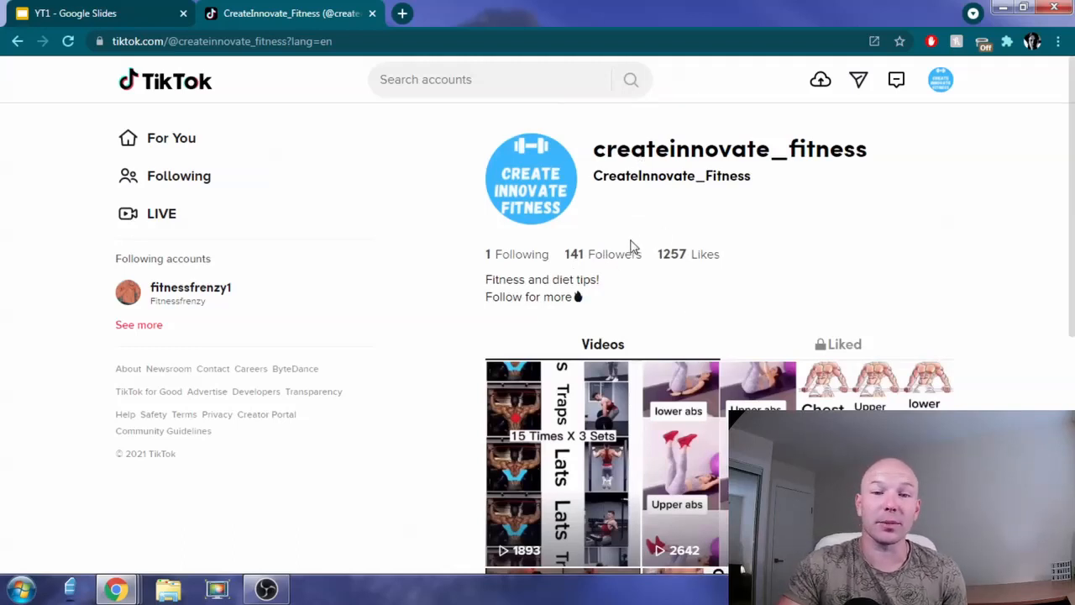
mouse_move(611, 306)
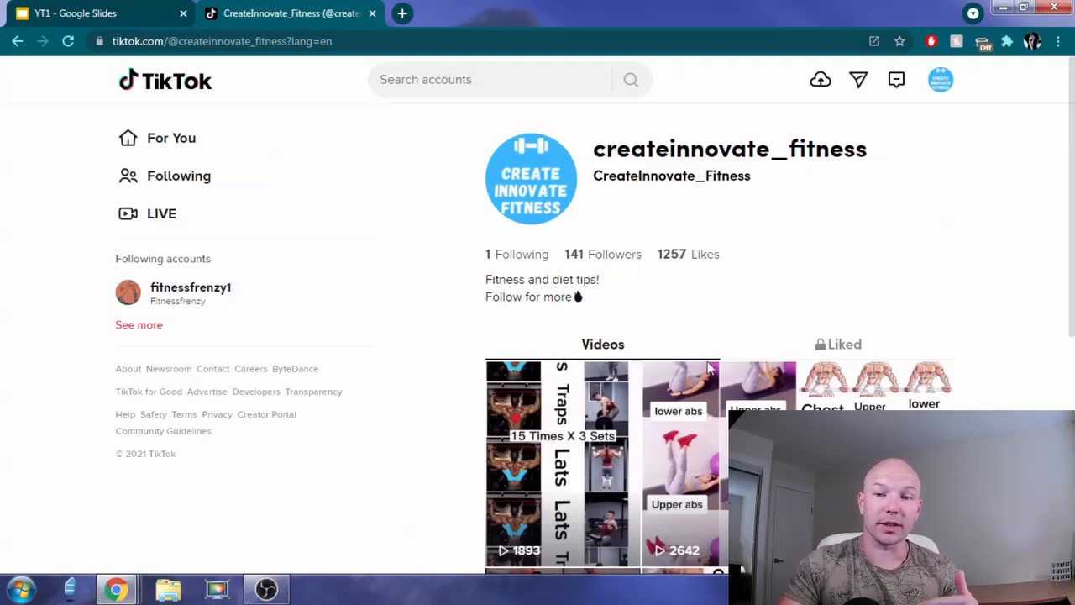
mouse_move(680, 386)
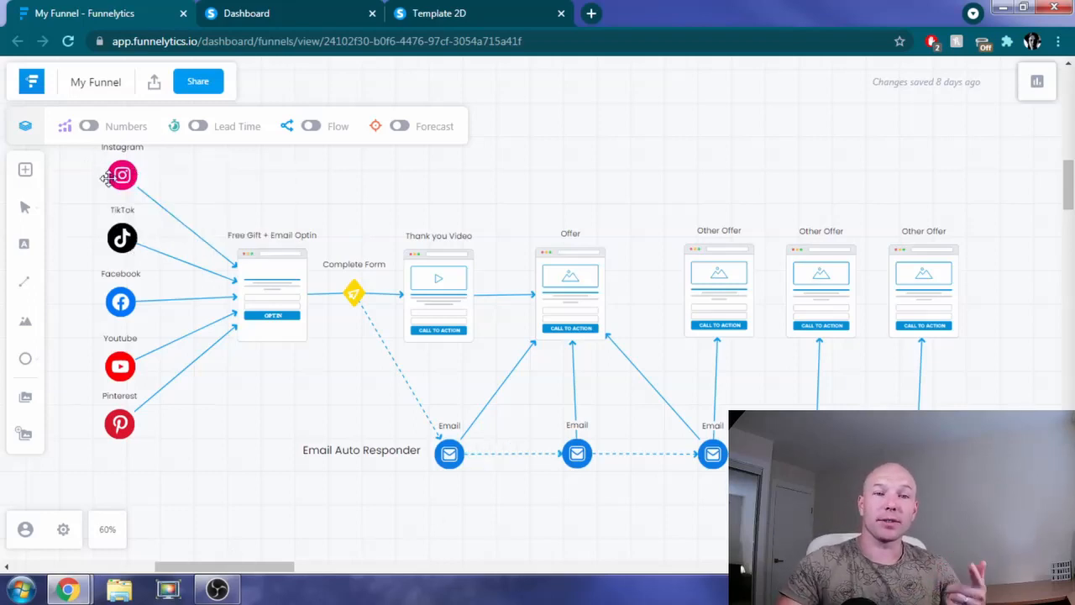
mouse_move(118, 205)
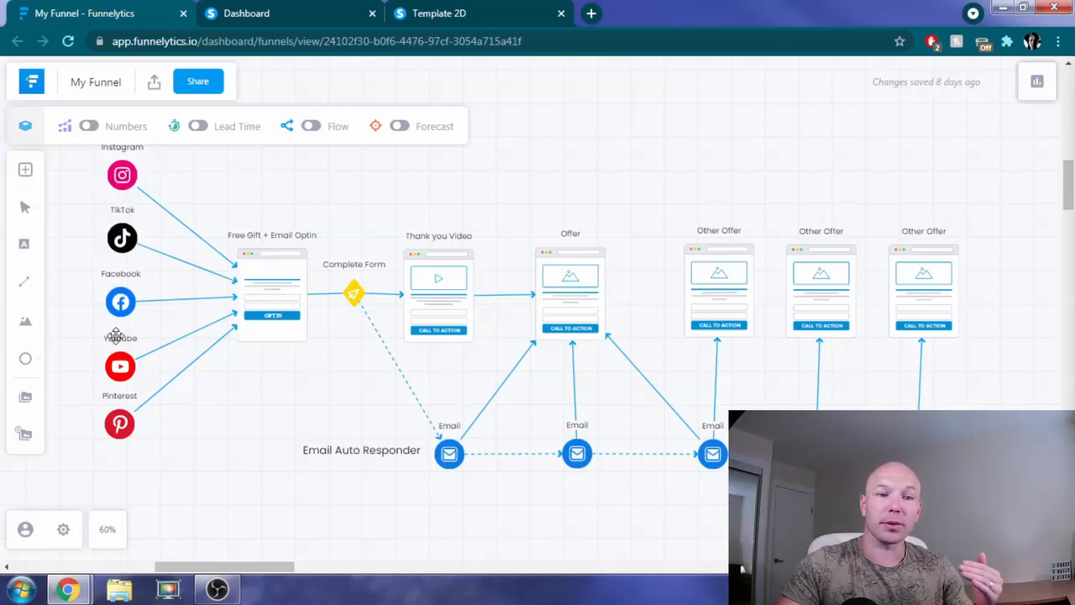
mouse_move(198, 448)
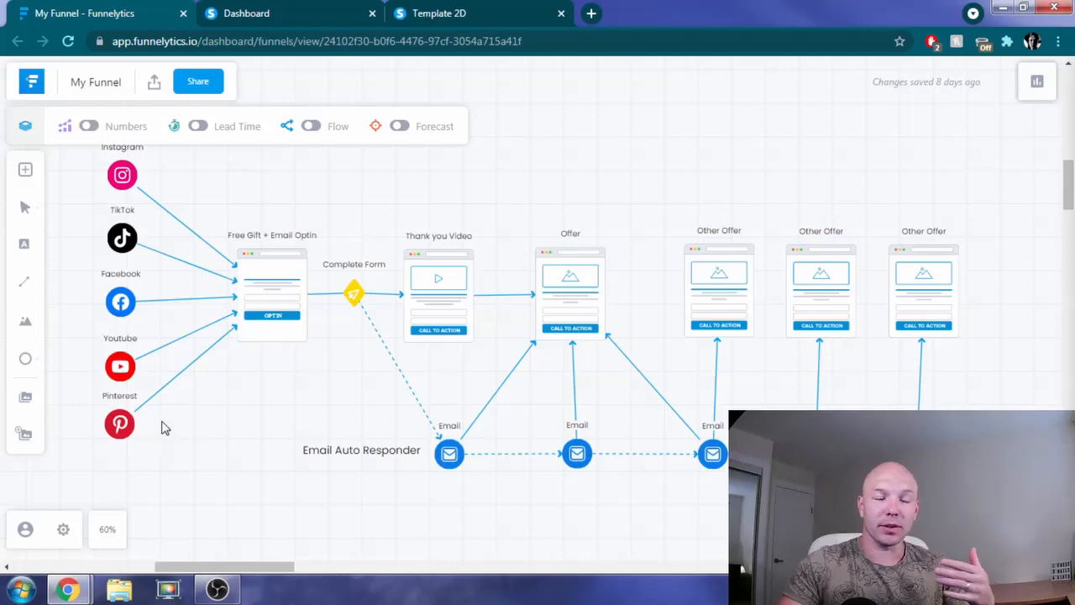
mouse_move(151, 430)
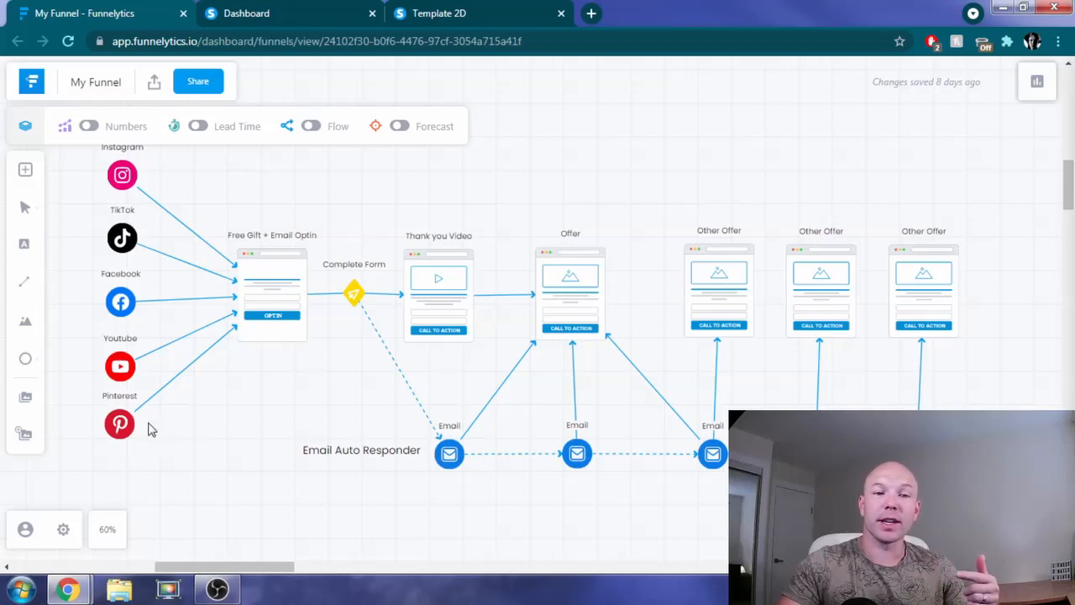
mouse_move(248, 319)
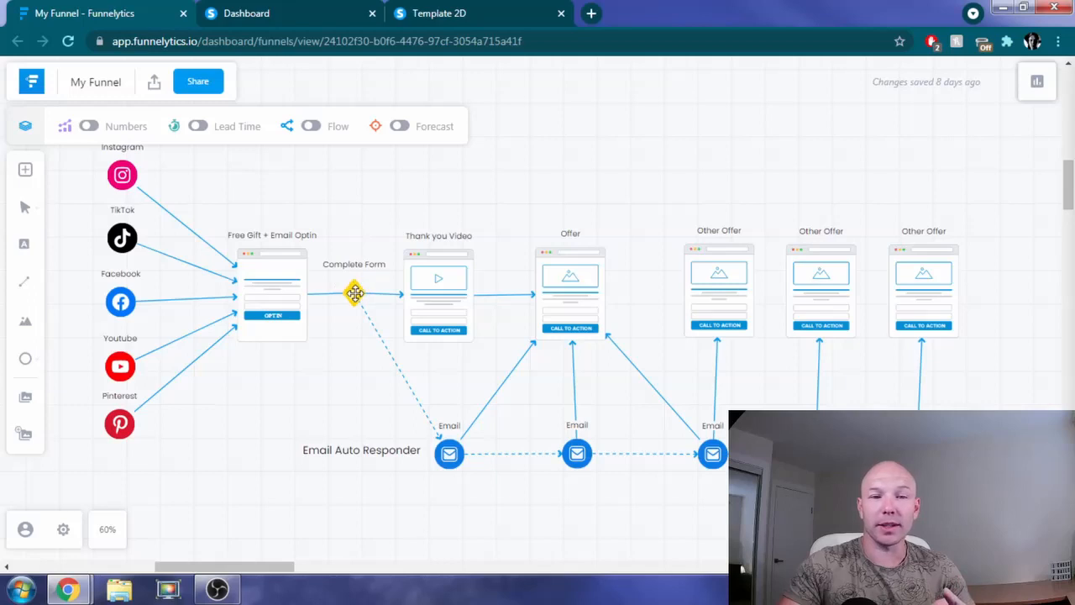
mouse_move(383, 380)
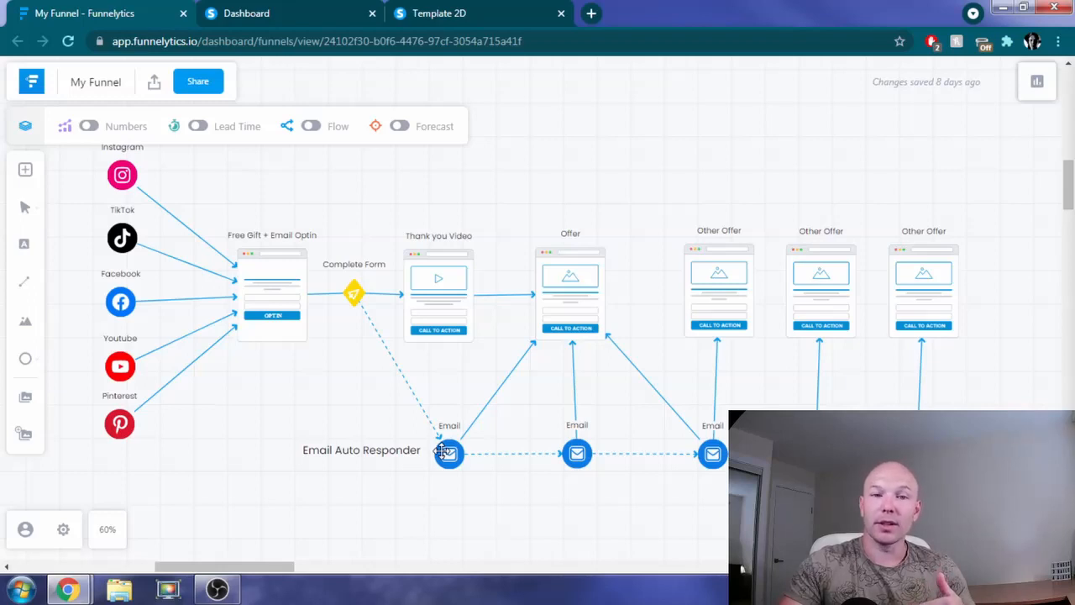
mouse_move(430, 440)
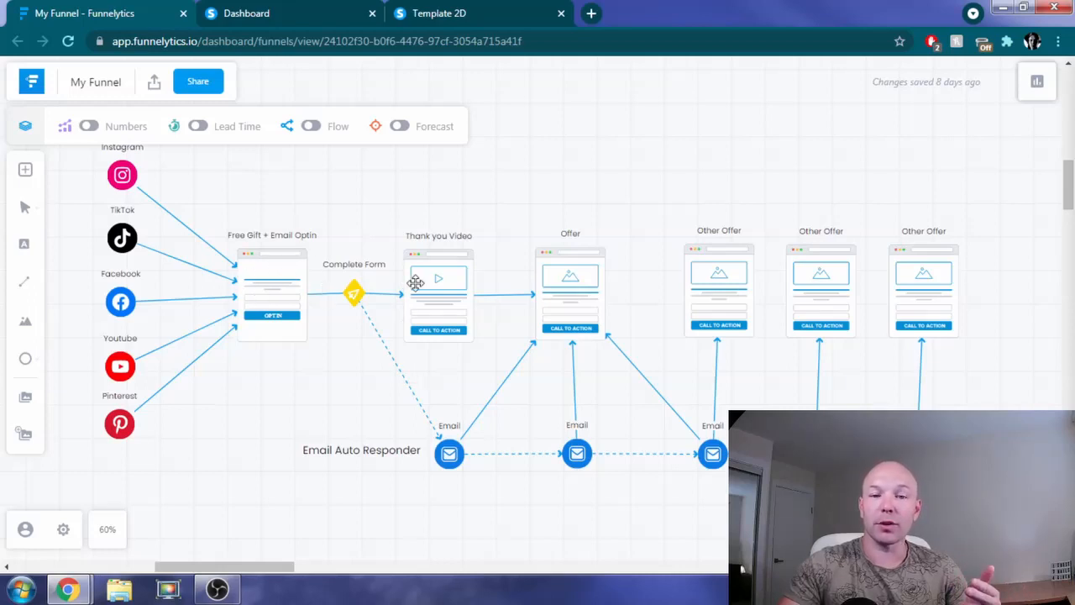
mouse_move(275, 252)
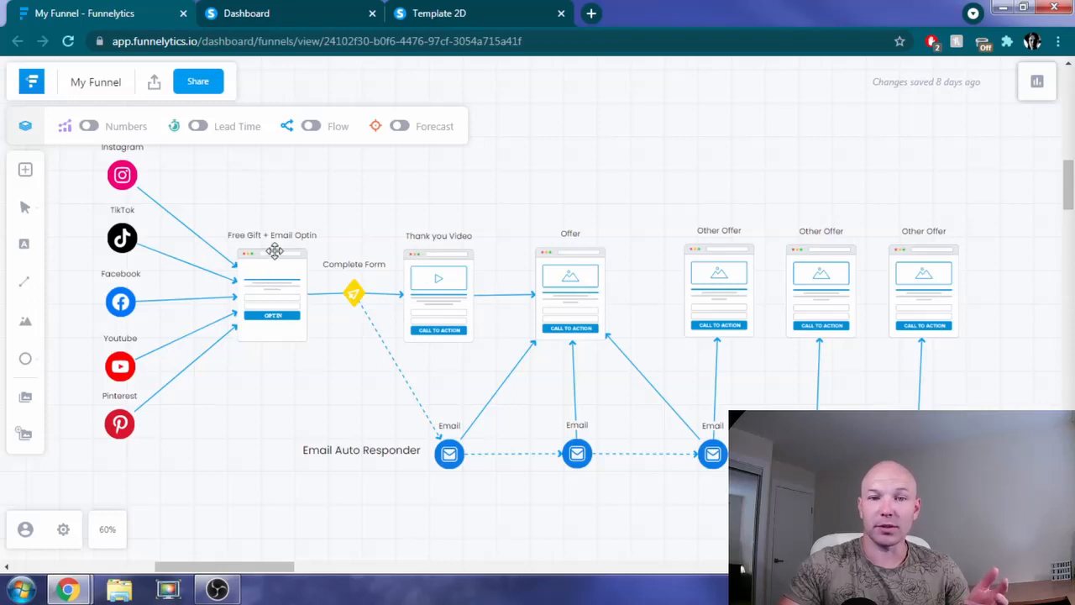
mouse_move(450, 299)
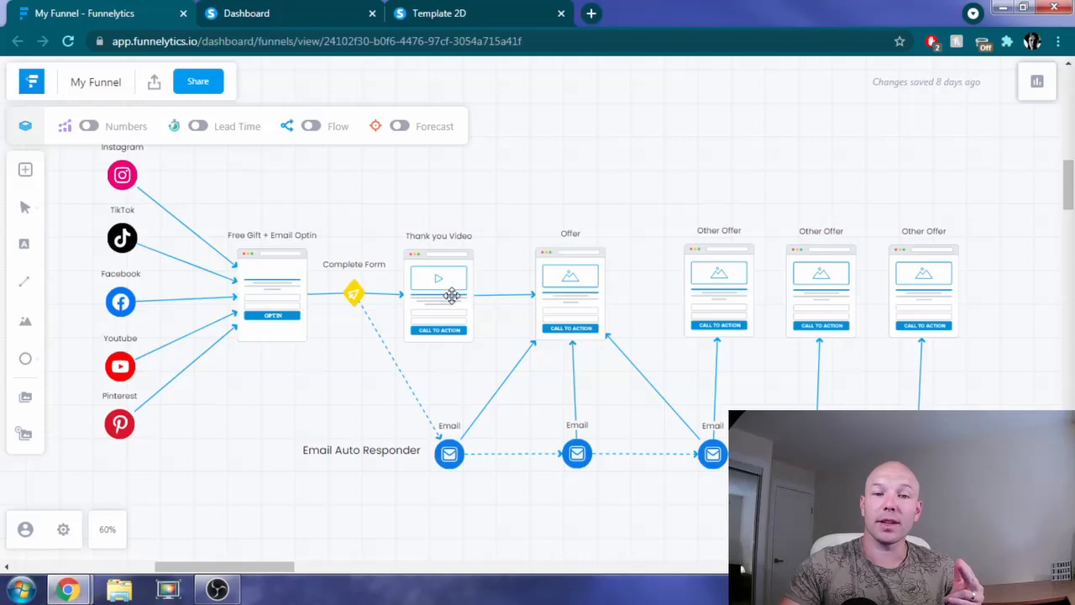
mouse_move(495, 293)
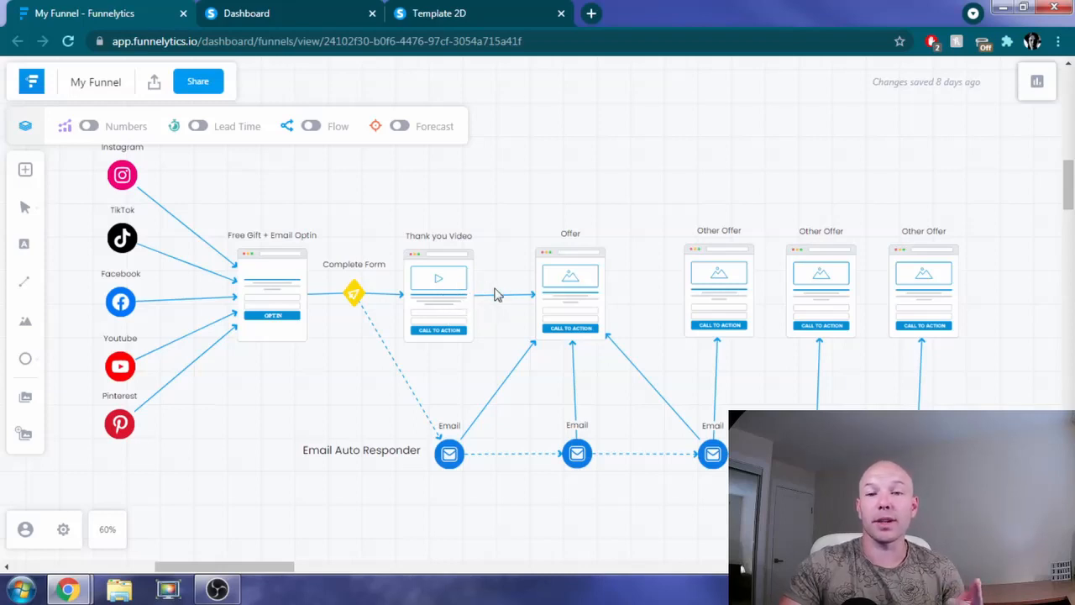
mouse_move(583, 278)
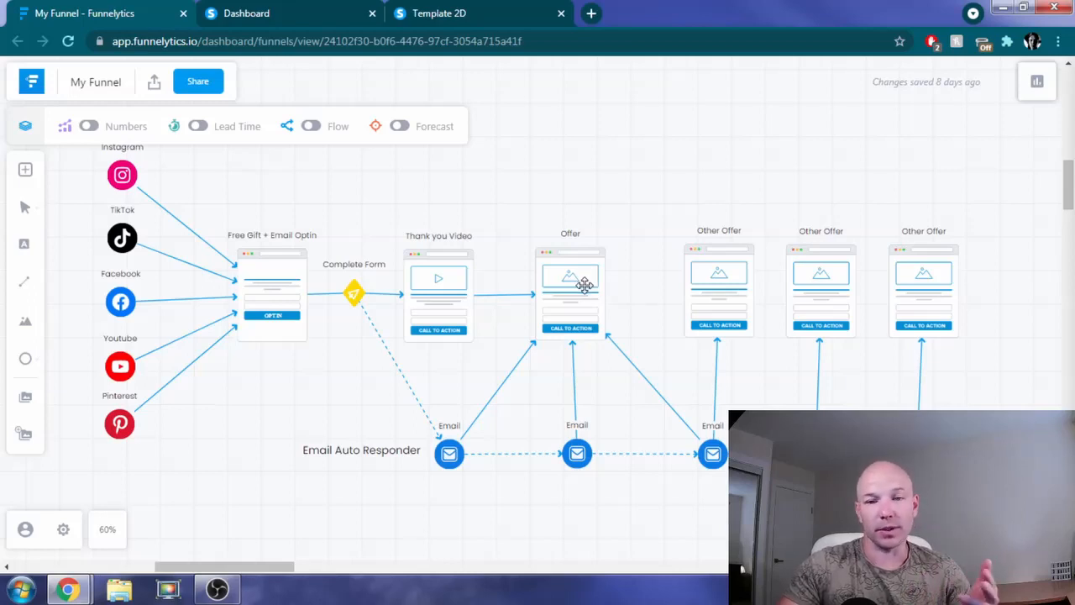
mouse_move(443, 396)
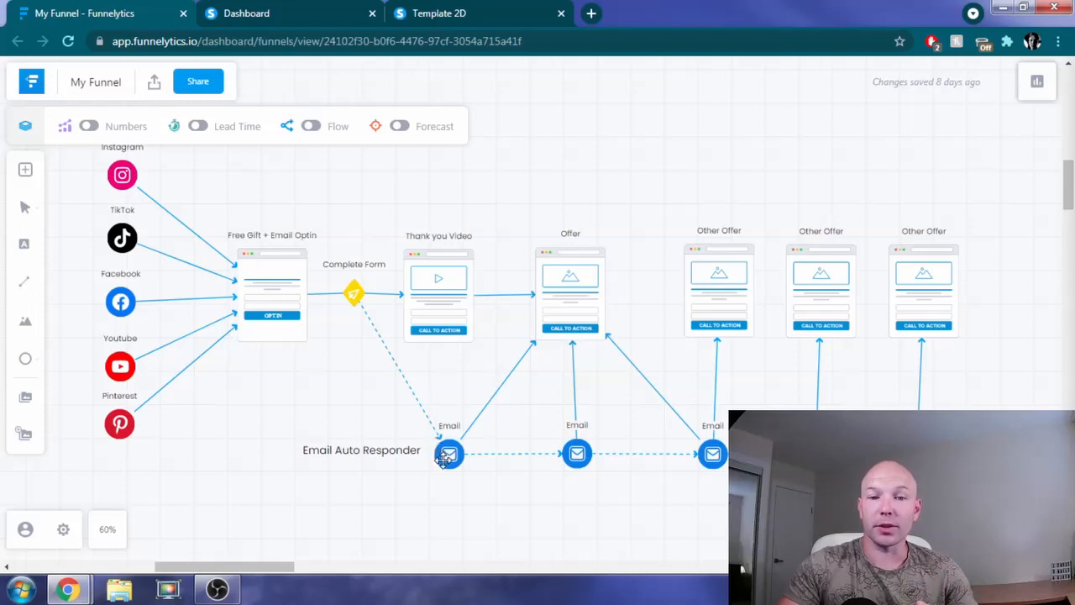
mouse_move(296, 316)
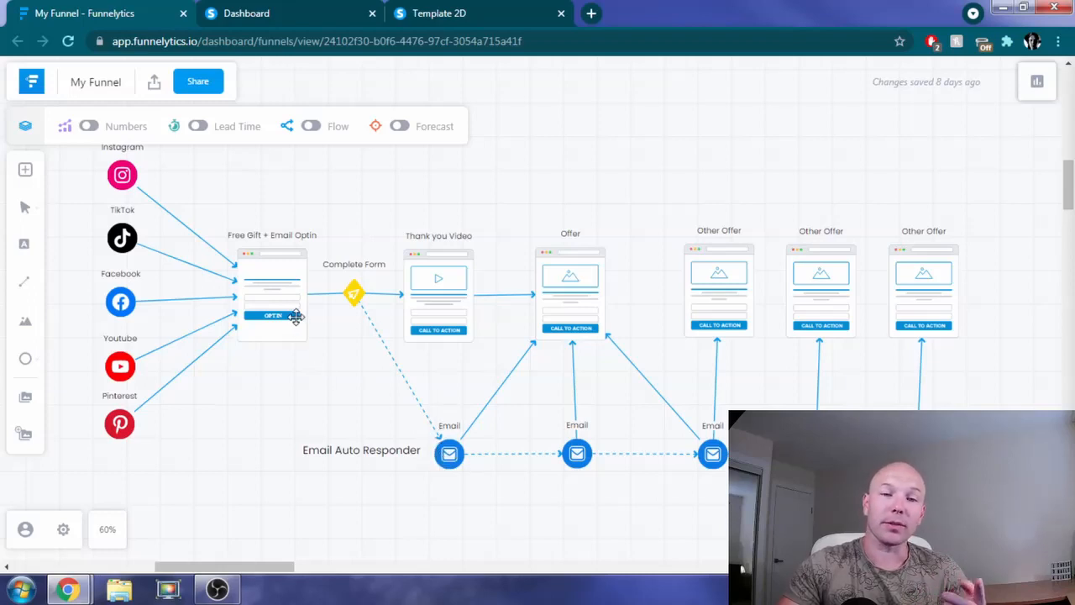
mouse_move(407, 401)
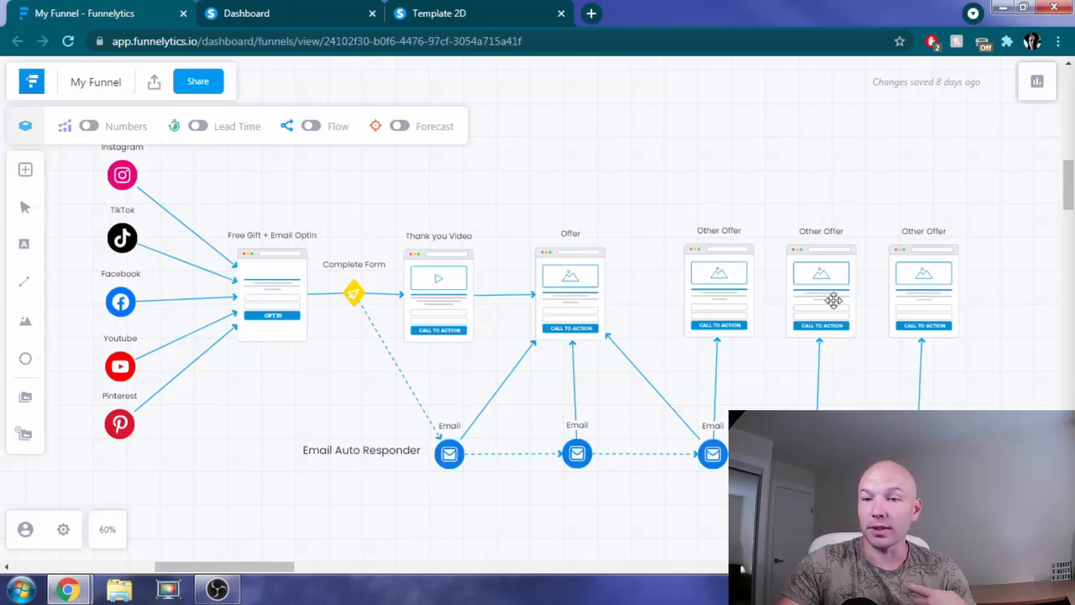
mouse_move(916, 401)
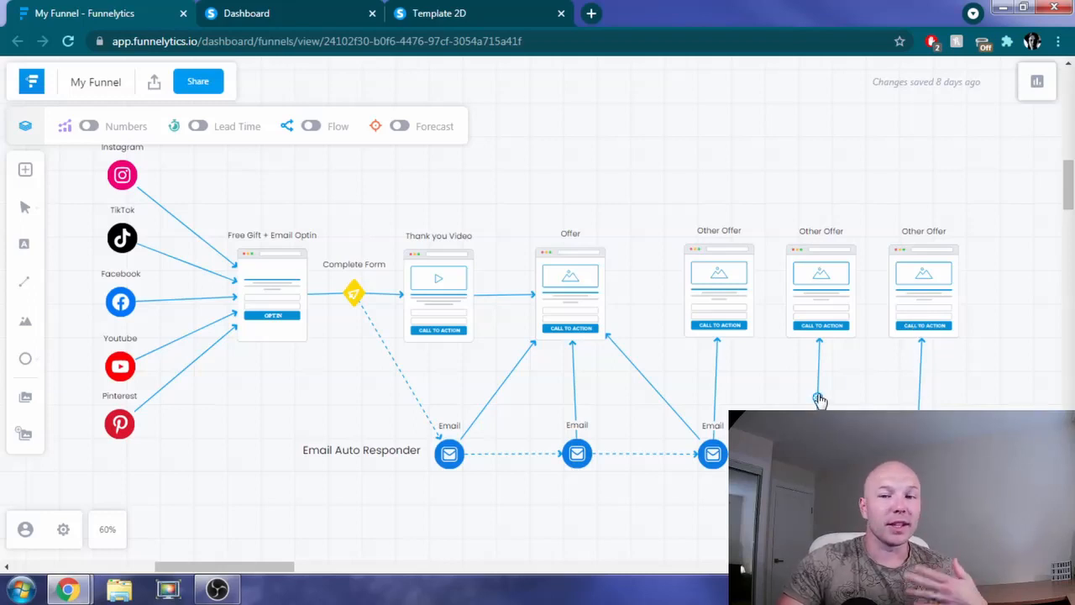
mouse_move(812, 399)
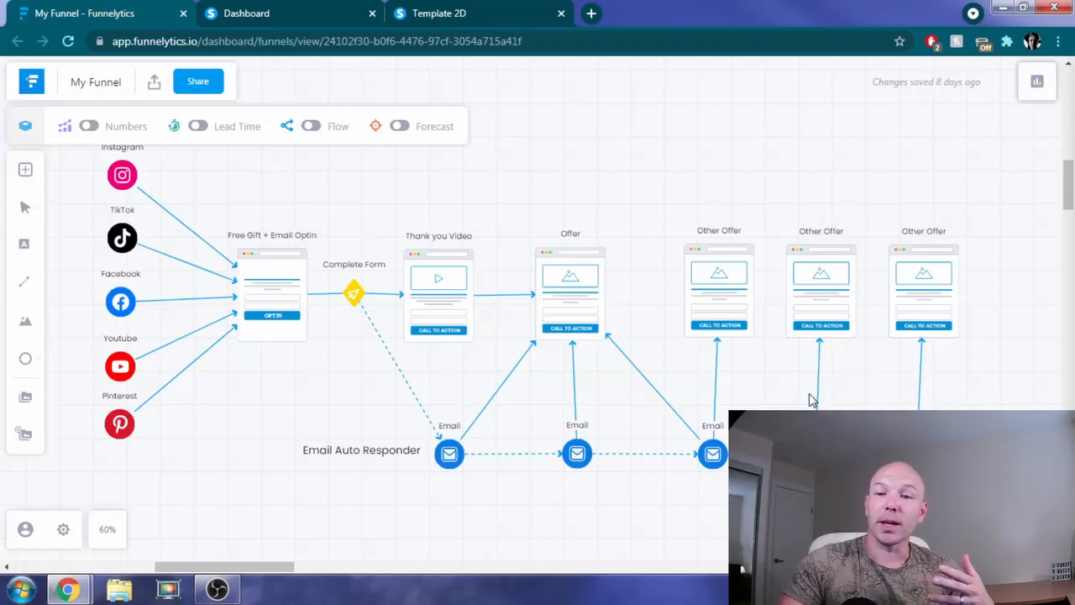
mouse_move(829, 387)
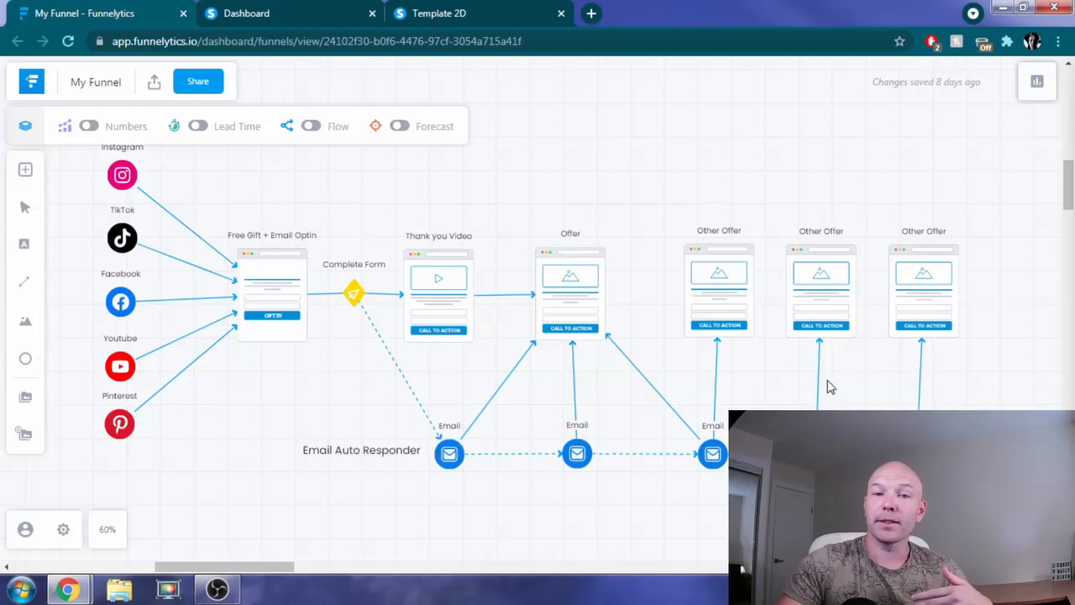
mouse_move(803, 370)
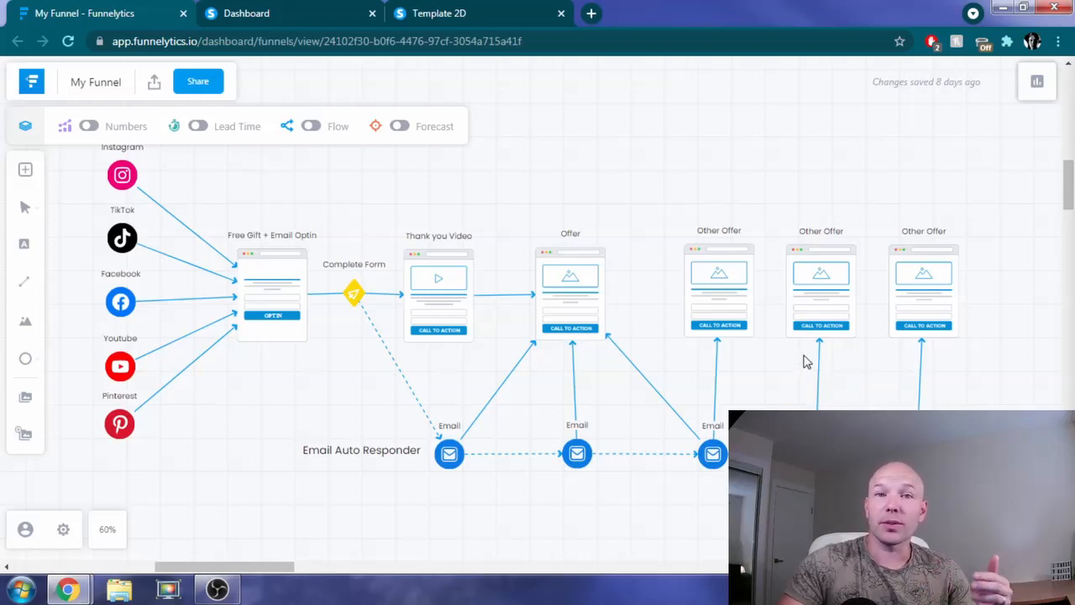
mouse_move(796, 373)
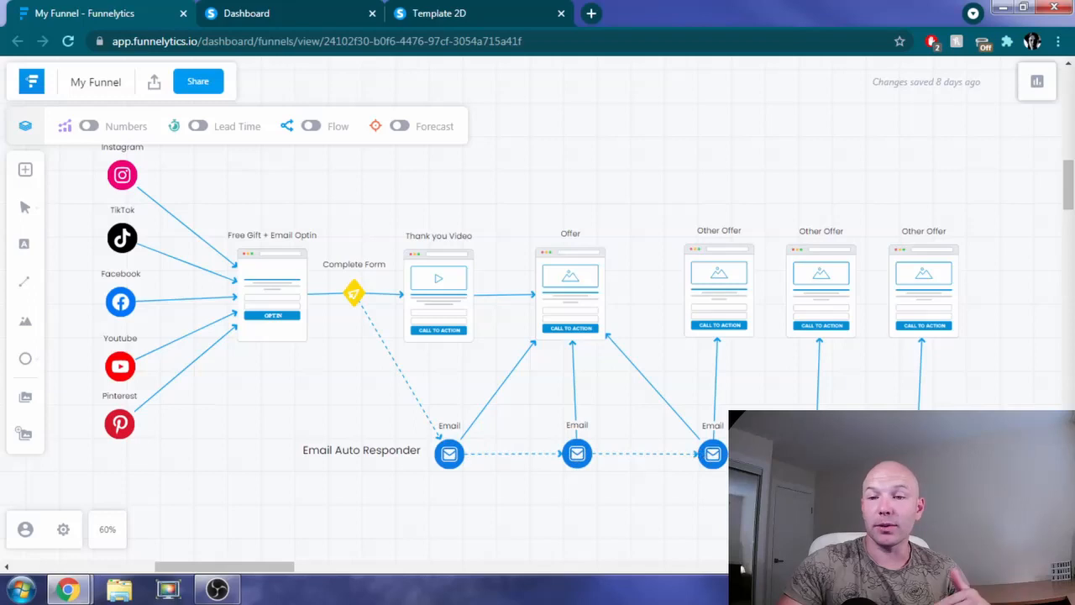
mouse_move(702, 486)
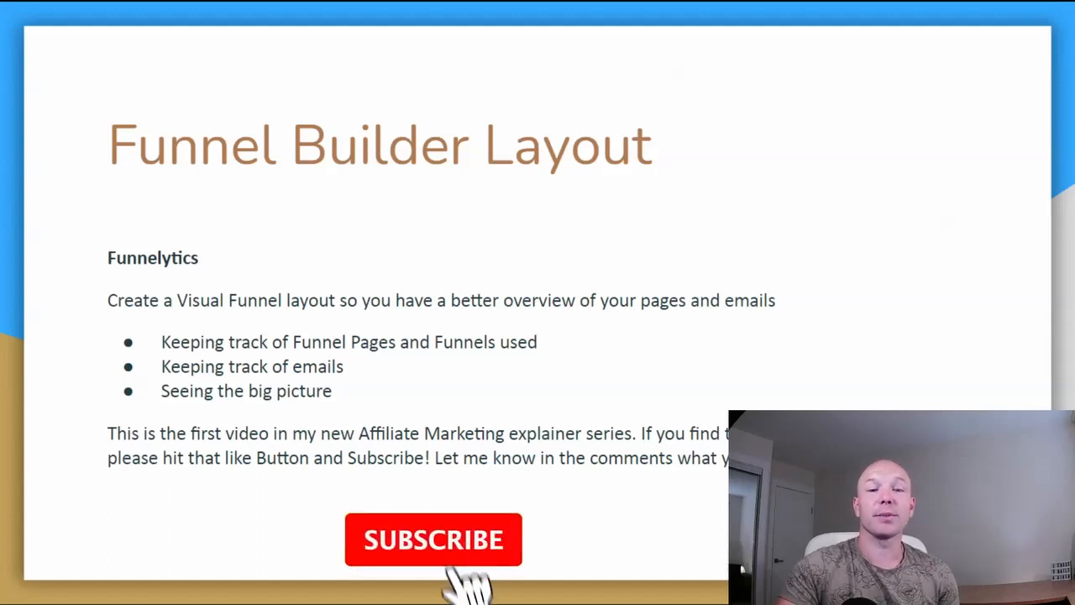
Step: Show the Funnel Builder Layout recap slide with the closing subscribe message
click(434, 539)
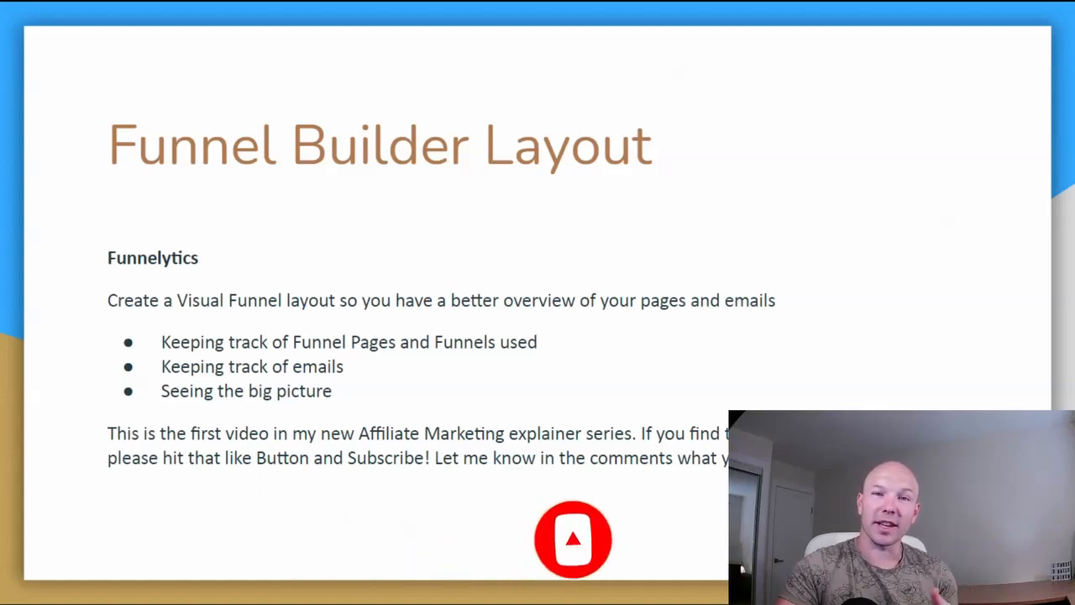